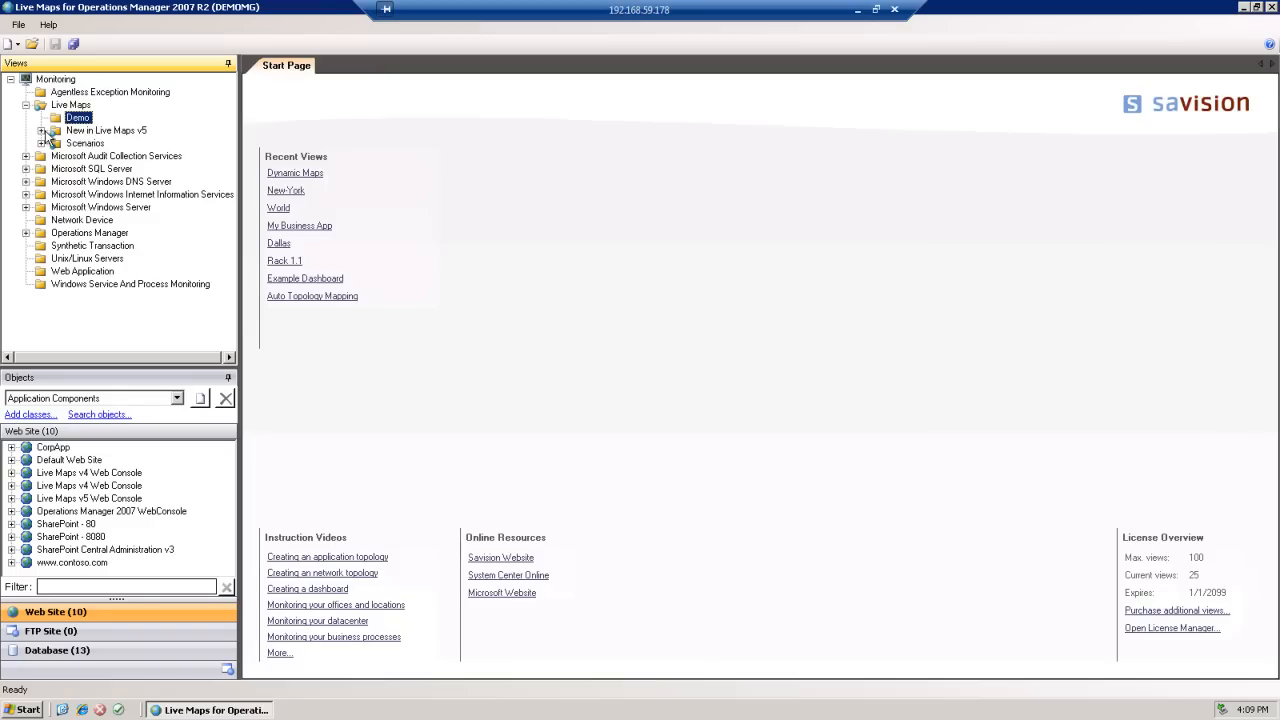
# Open the Dynamic Maps view from the New in Live Maps v5 folder
pyautogui.click(44, 132)
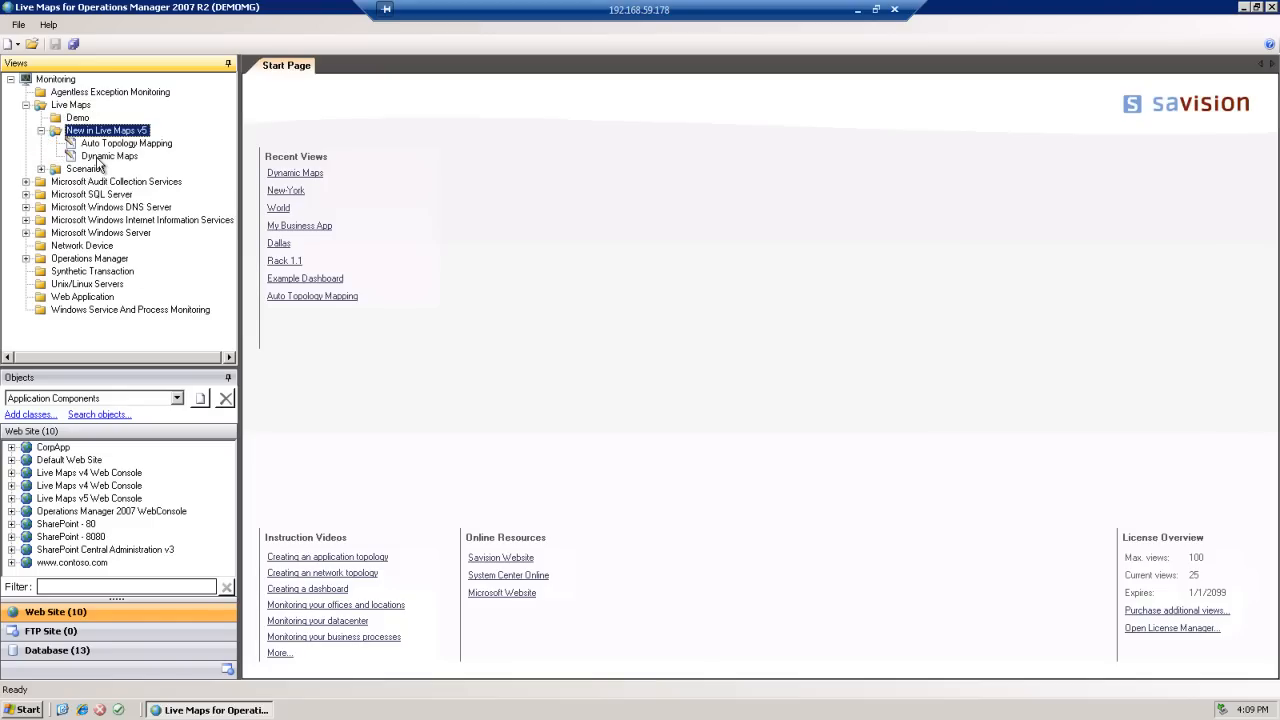
pyautogui.doubleClick(110, 156)
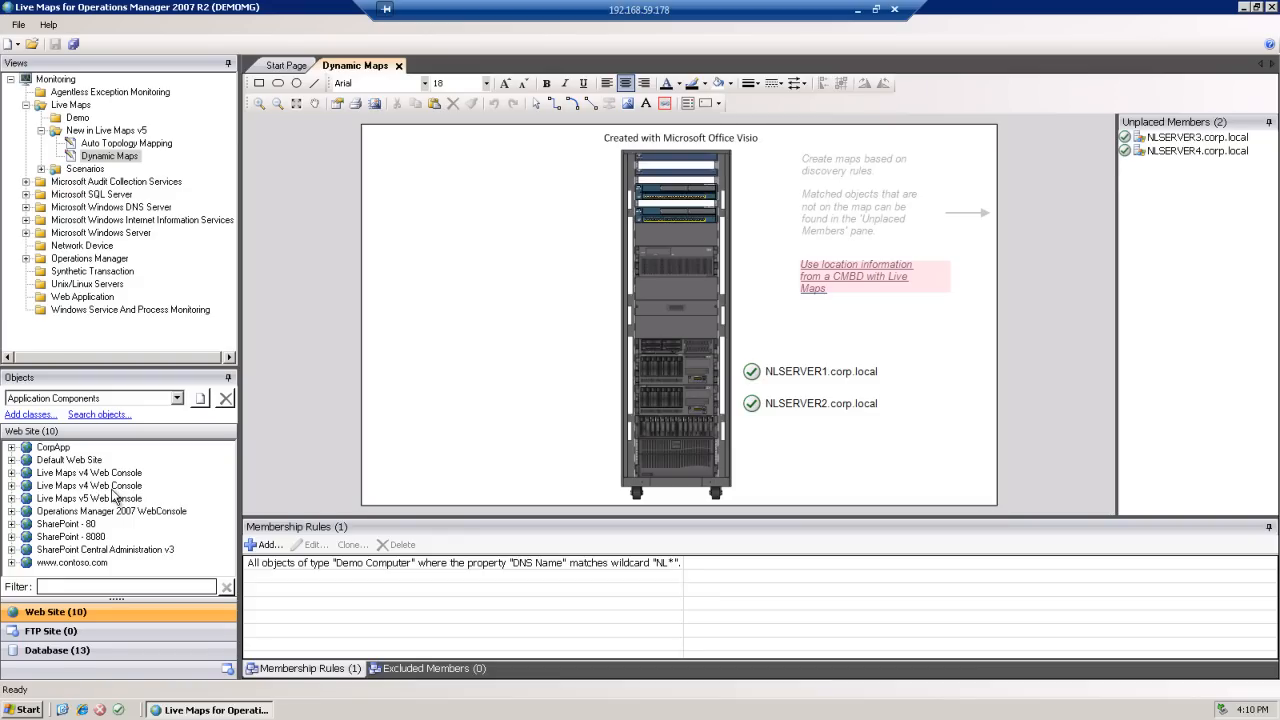
pyautogui.moveTo(436, 464)
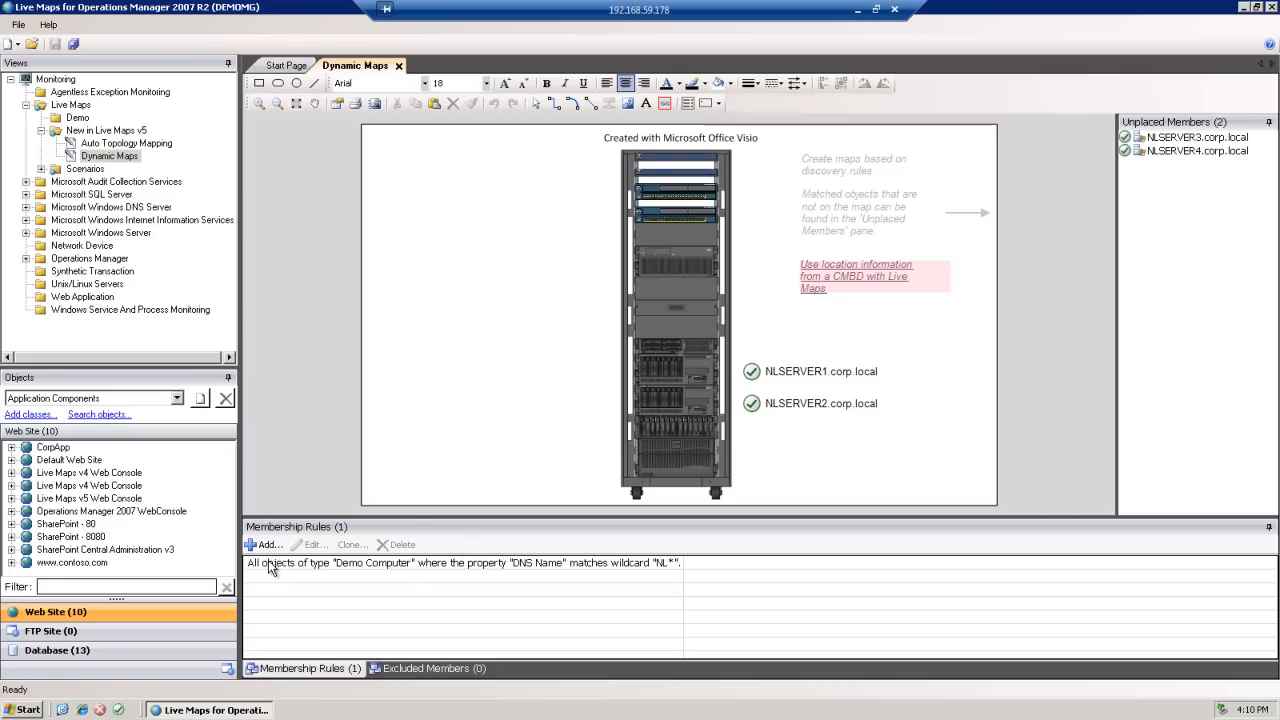
pyautogui.click(460, 562)
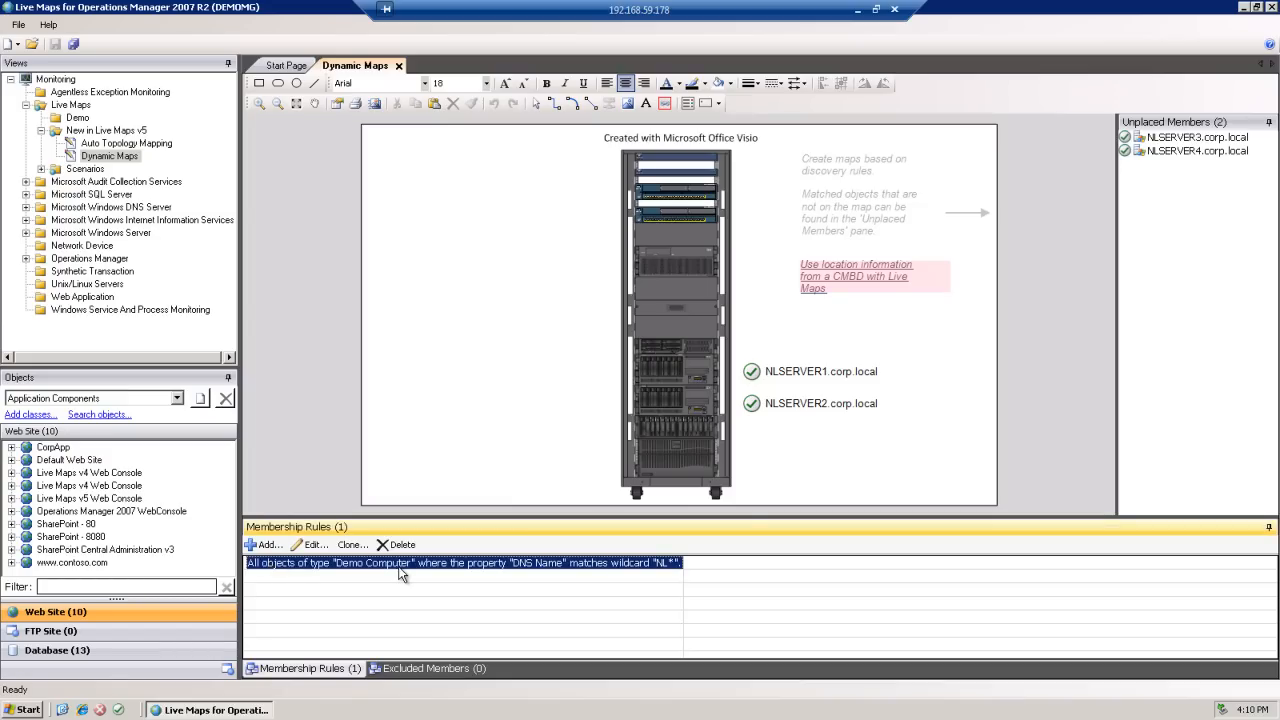
pyautogui.click(314, 544)
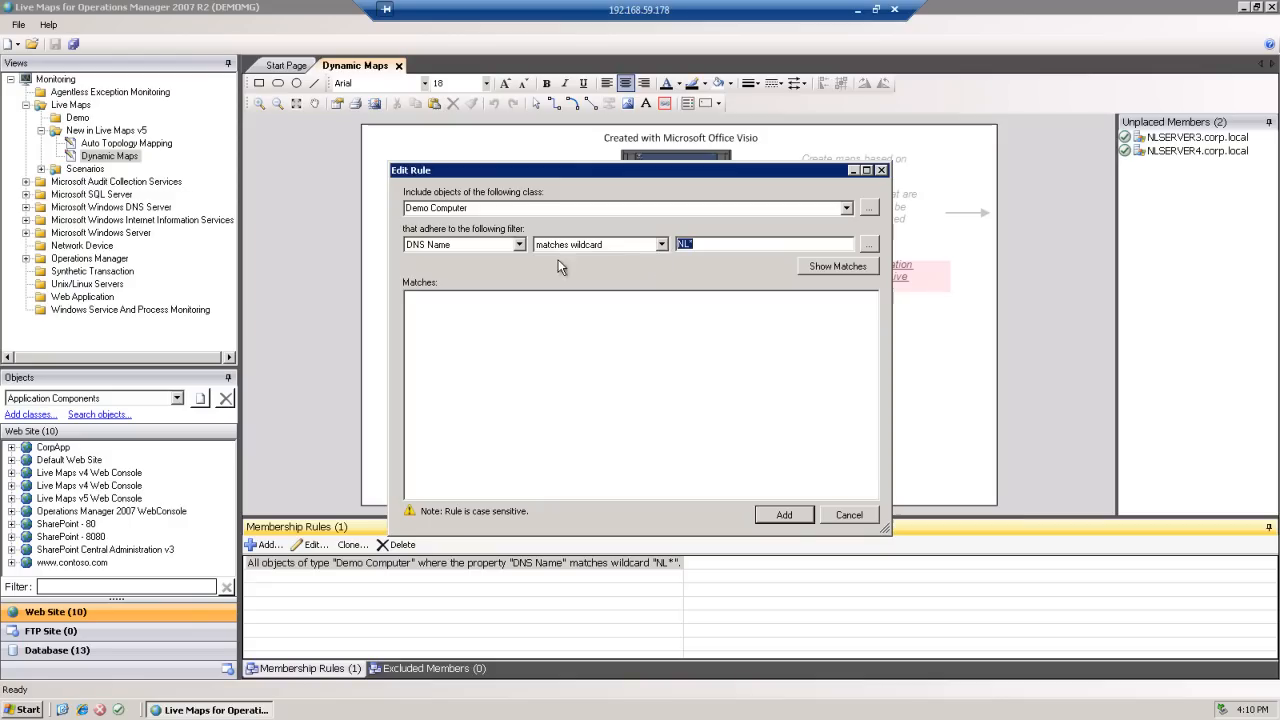
pyautogui.moveTo(752, 270)
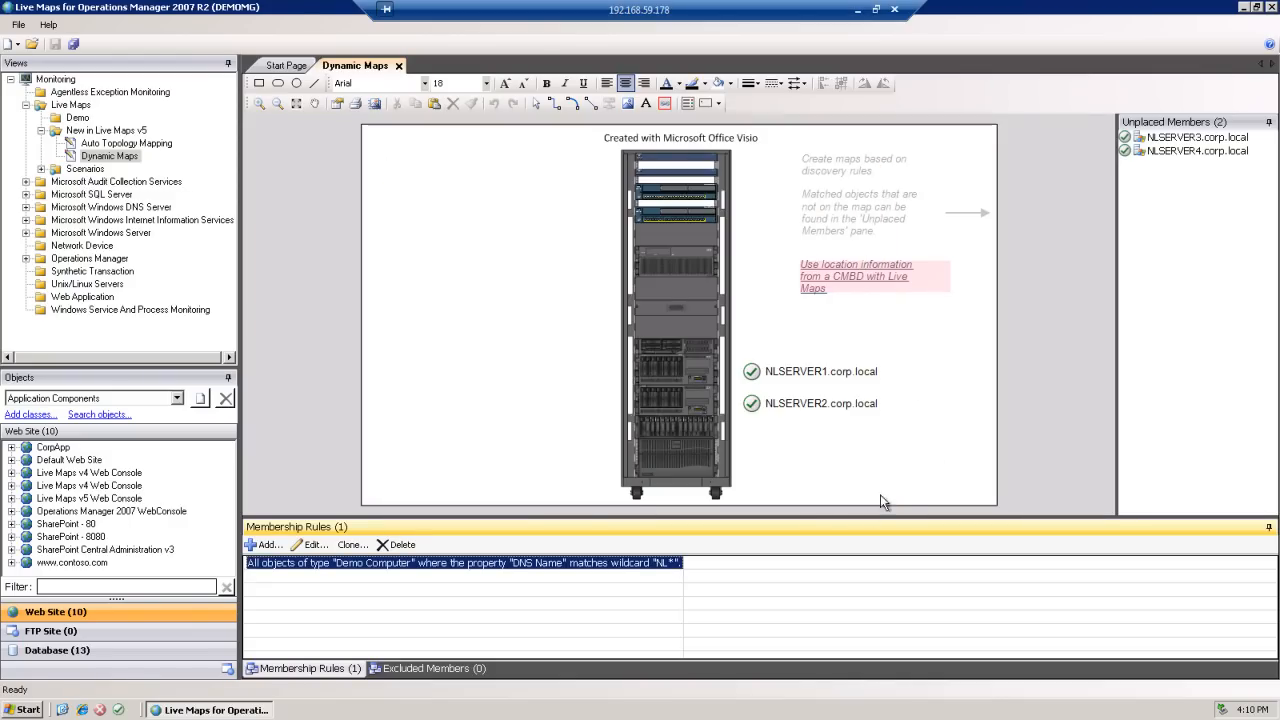
pyautogui.moveTo(644, 584)
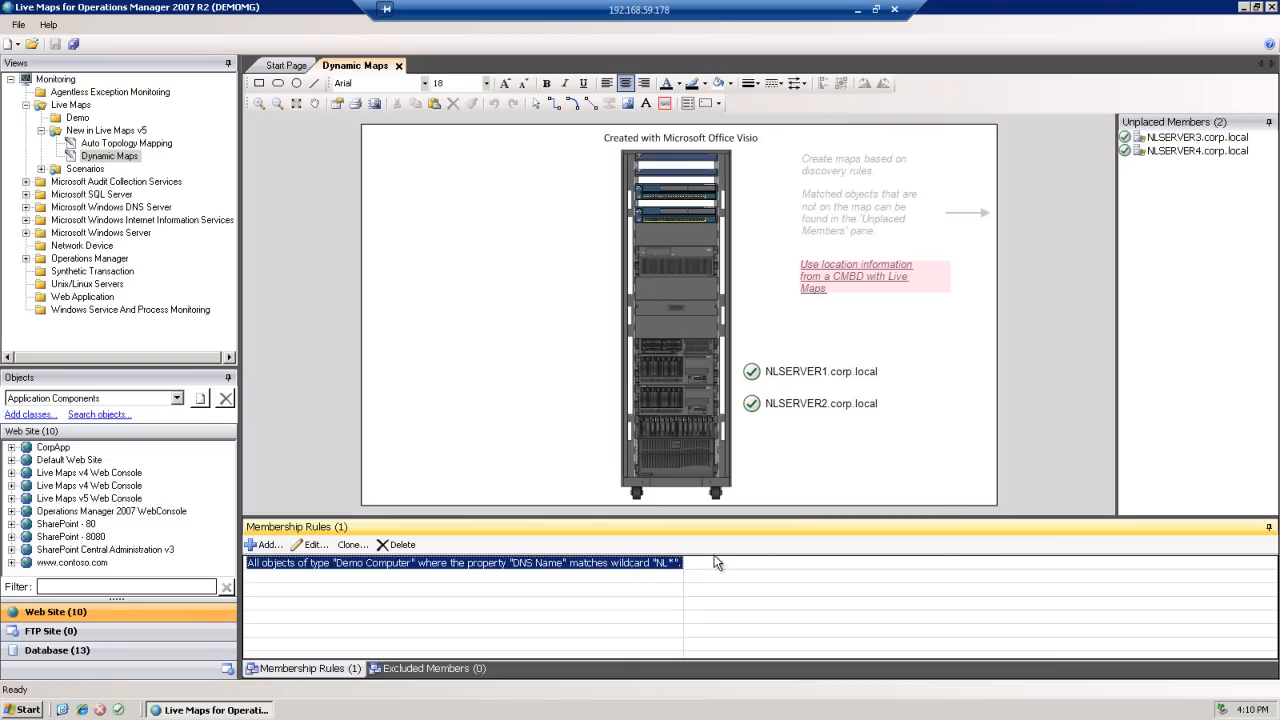
pyautogui.moveTo(792, 400)
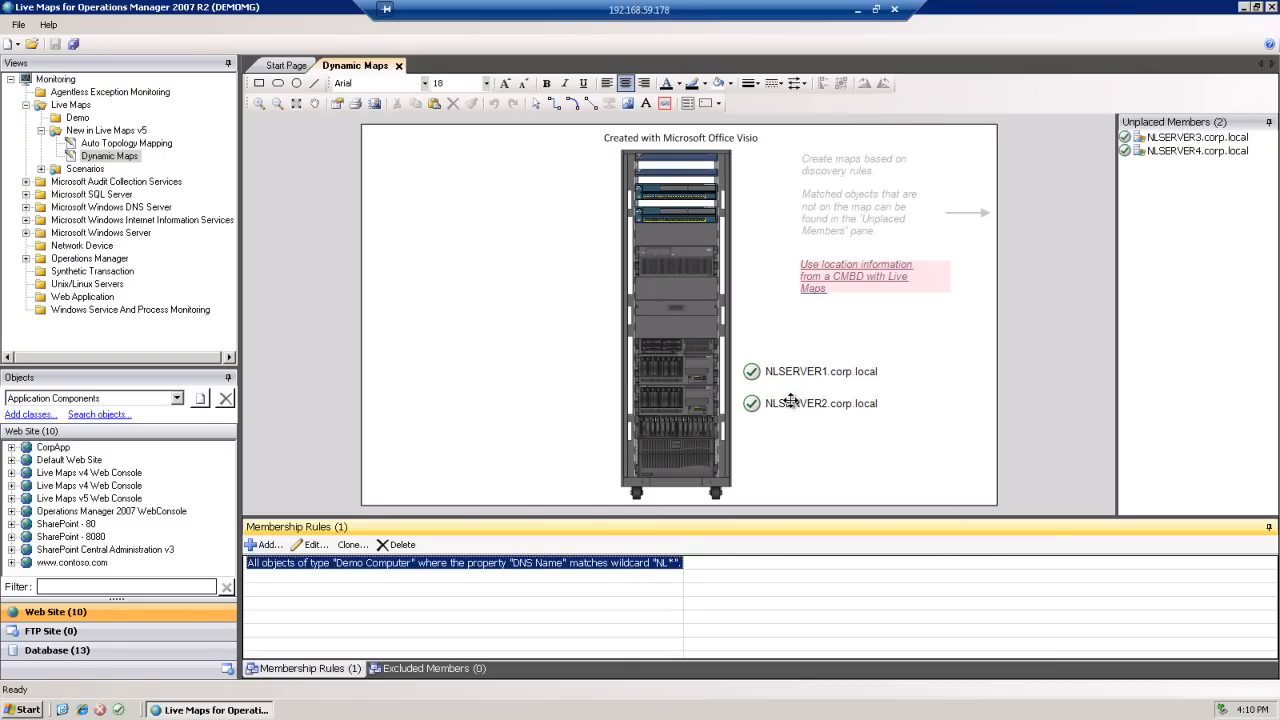
pyautogui.moveTo(1150, 308)
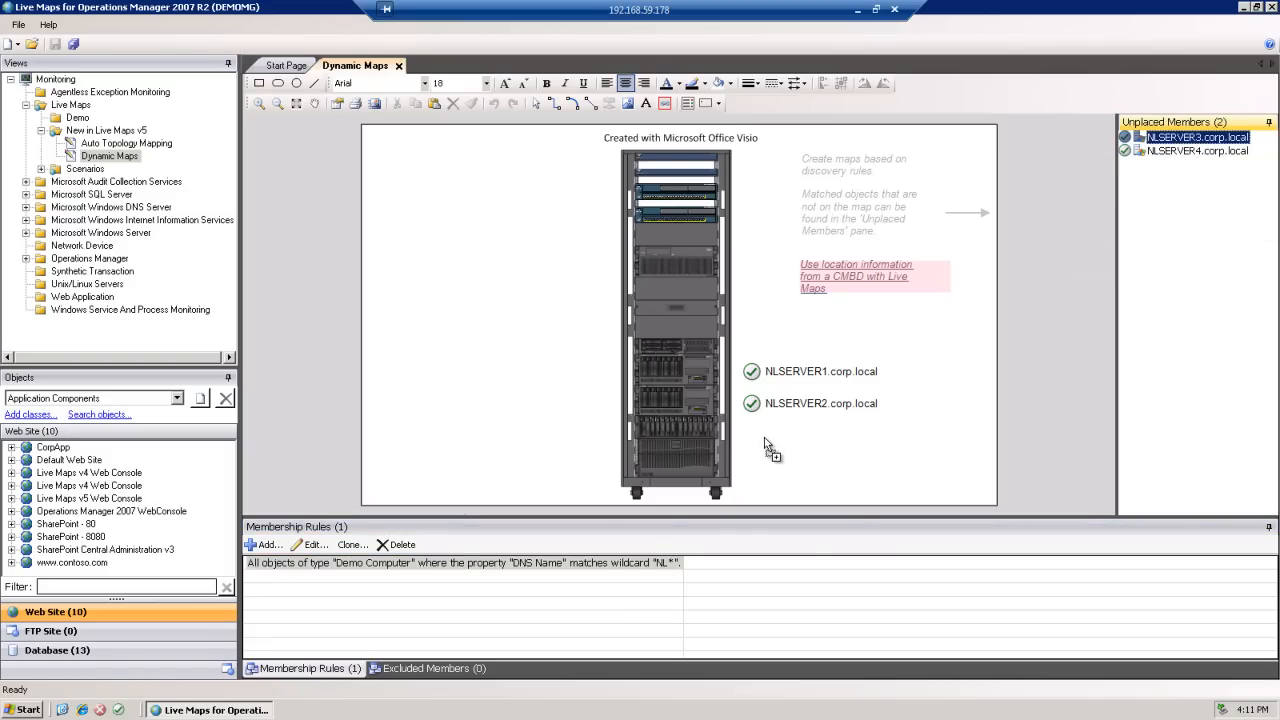
pyautogui.rightClick(760, 436)
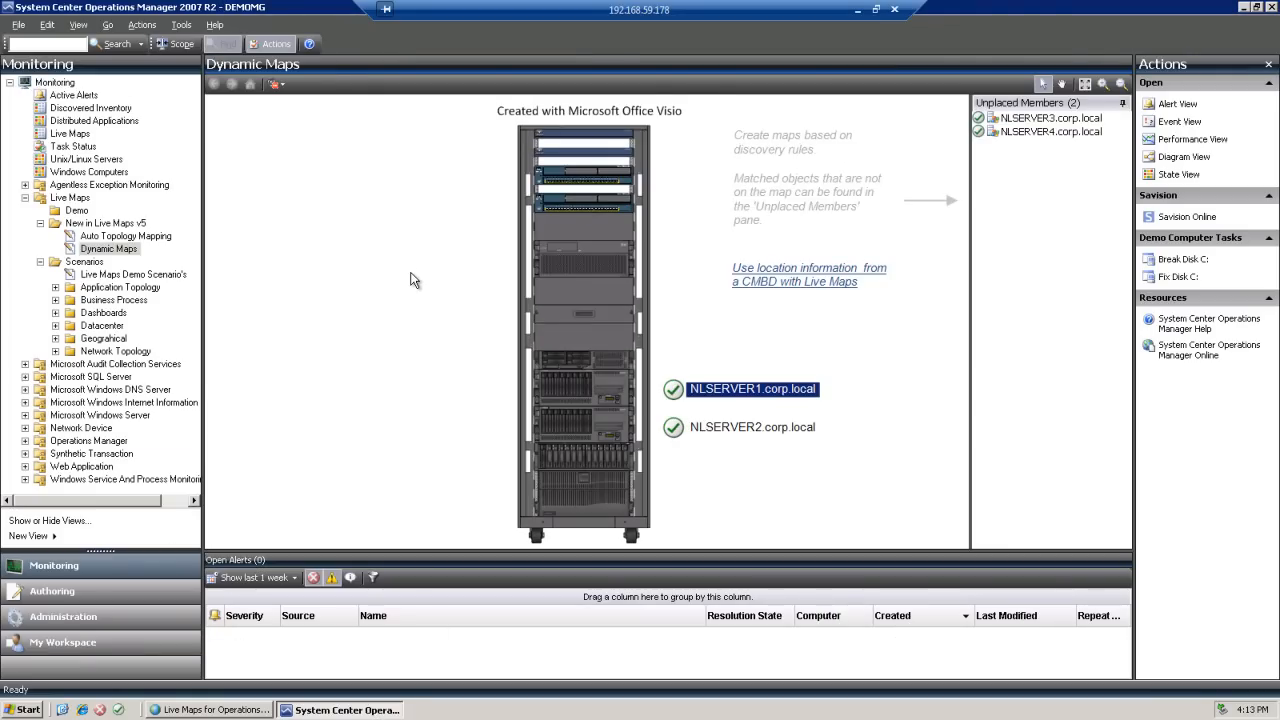
pyautogui.moveTo(696, 422)
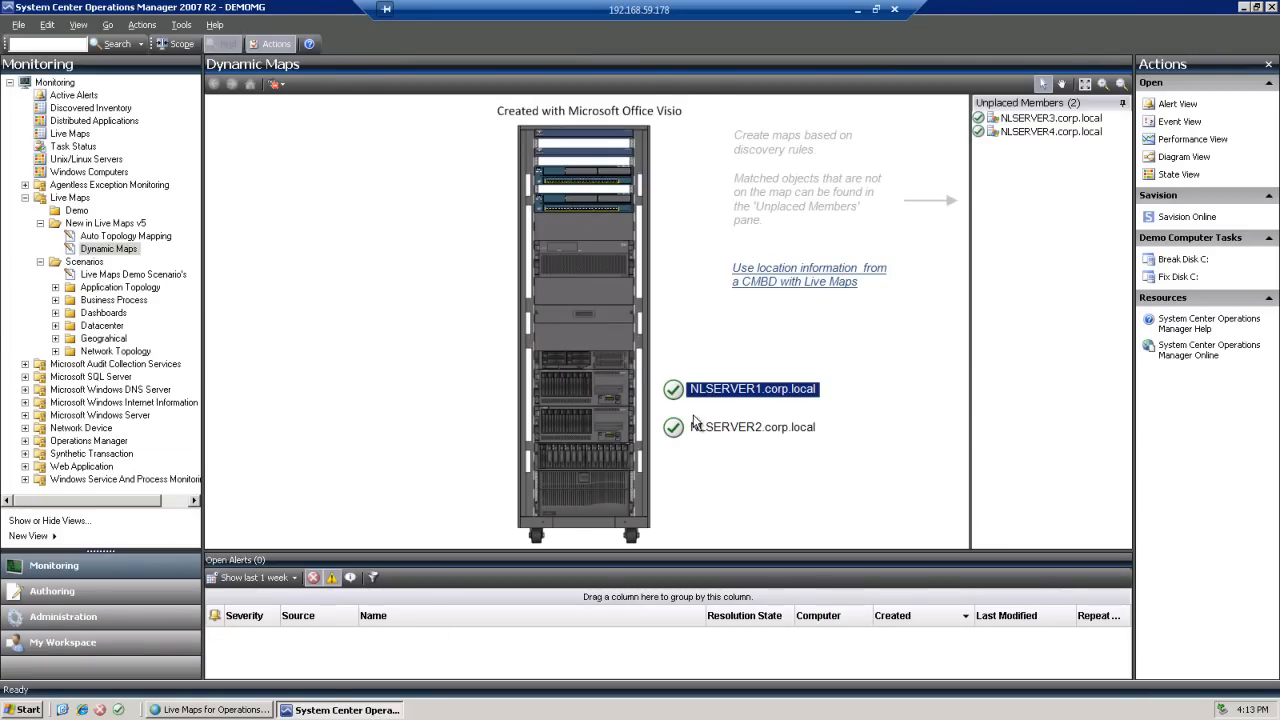
pyautogui.moveTo(744, 396)
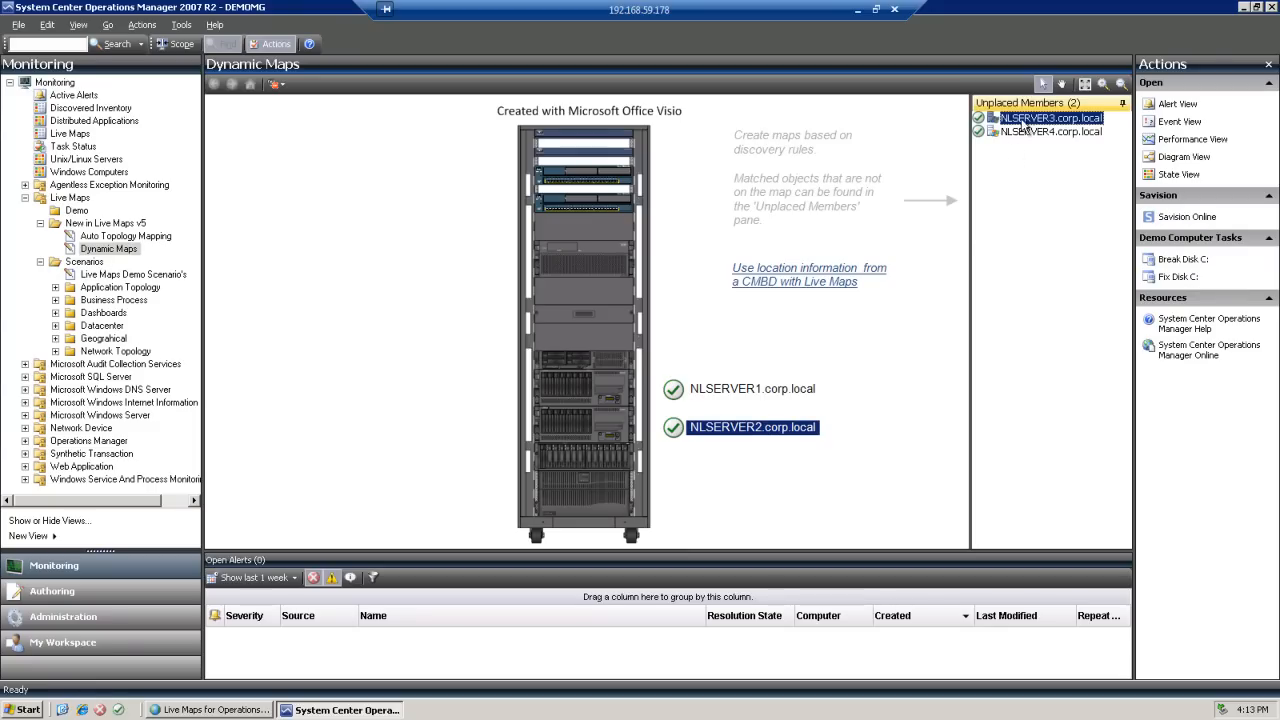
# Bring up the actions menu for unplaced server NLSERVER3
pyautogui.rightClick(1050, 118)
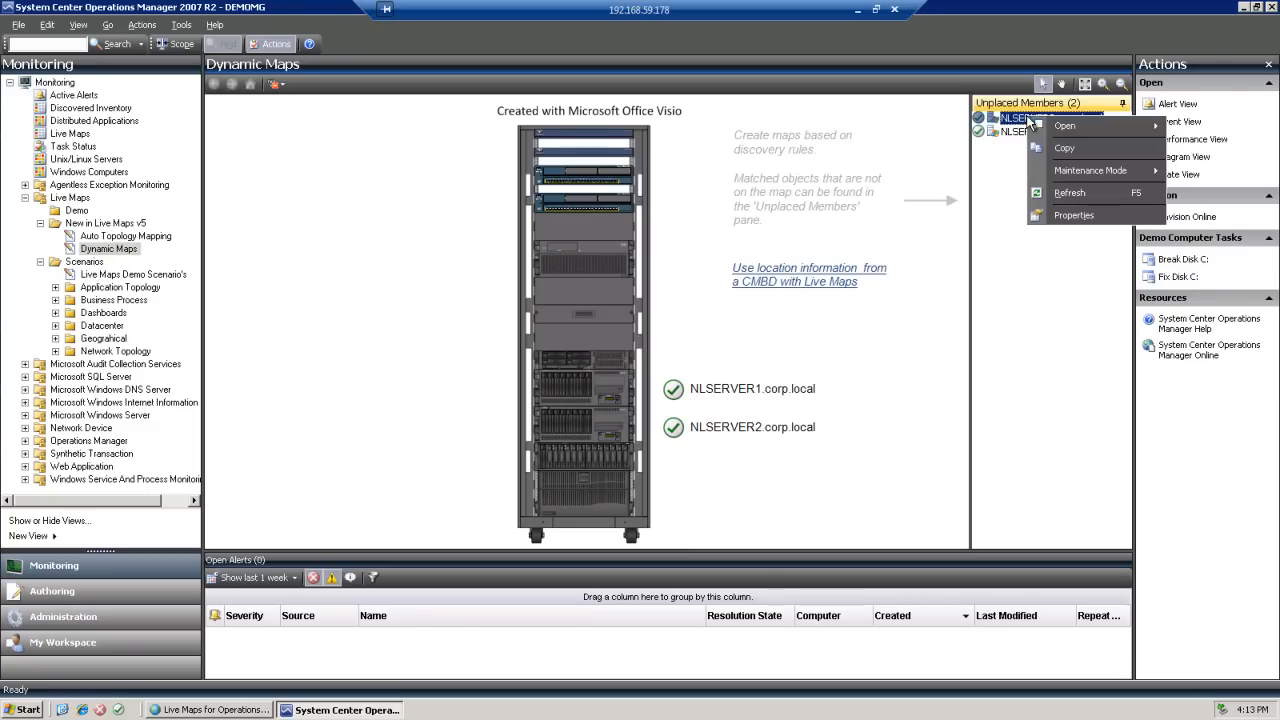
pyautogui.moveTo(1064, 124)
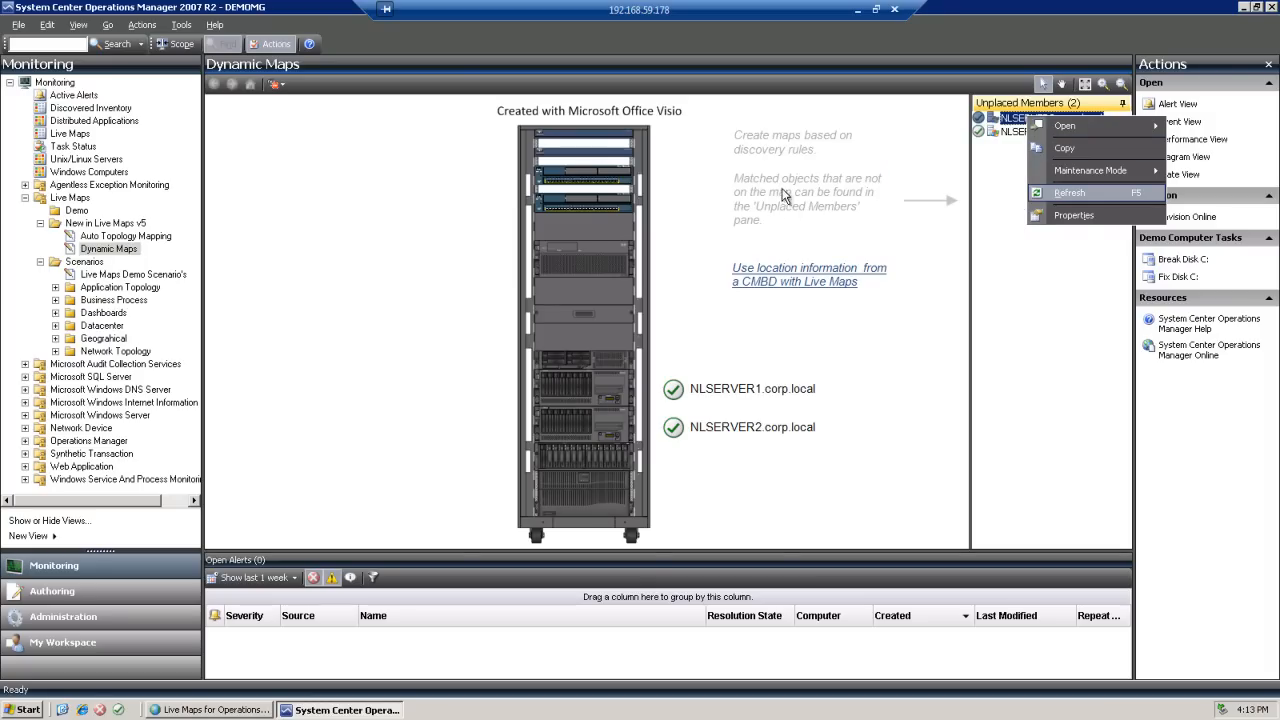
pyautogui.moveTo(784, 188)
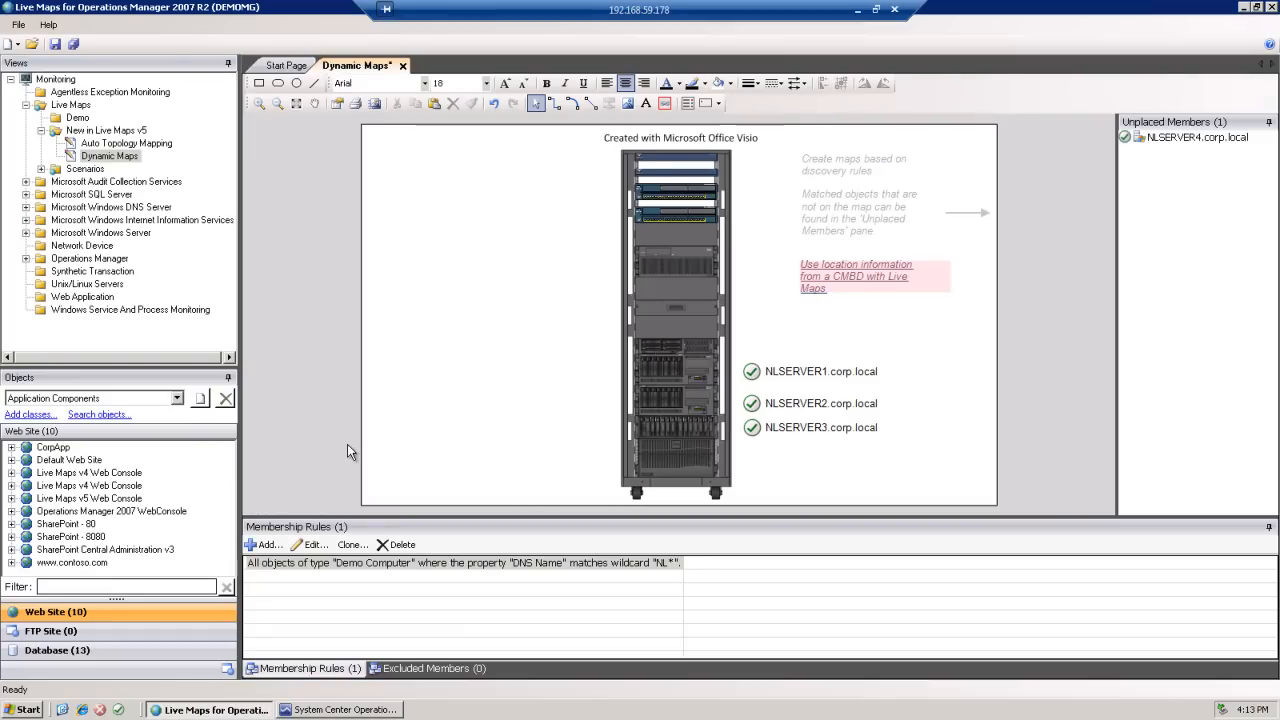
# Select the Demo folder and bring up its context menu of new item types
pyautogui.click(76, 116)
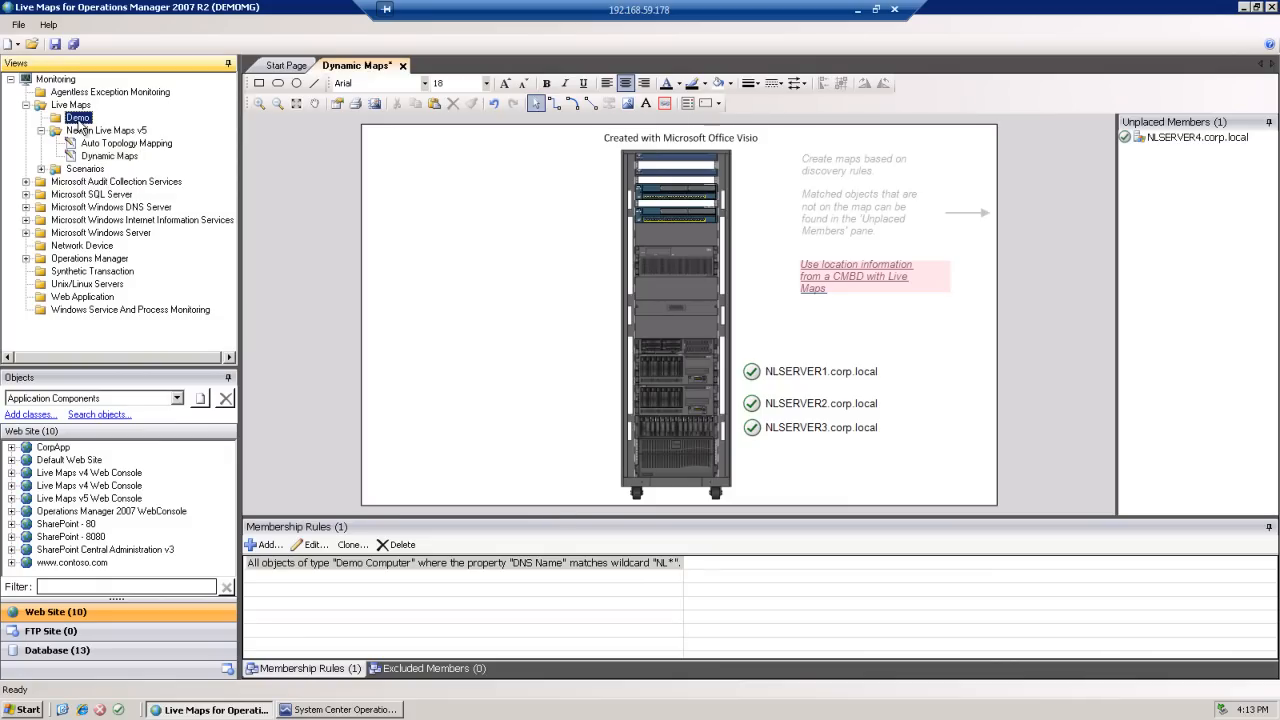
pyautogui.click(76, 116)
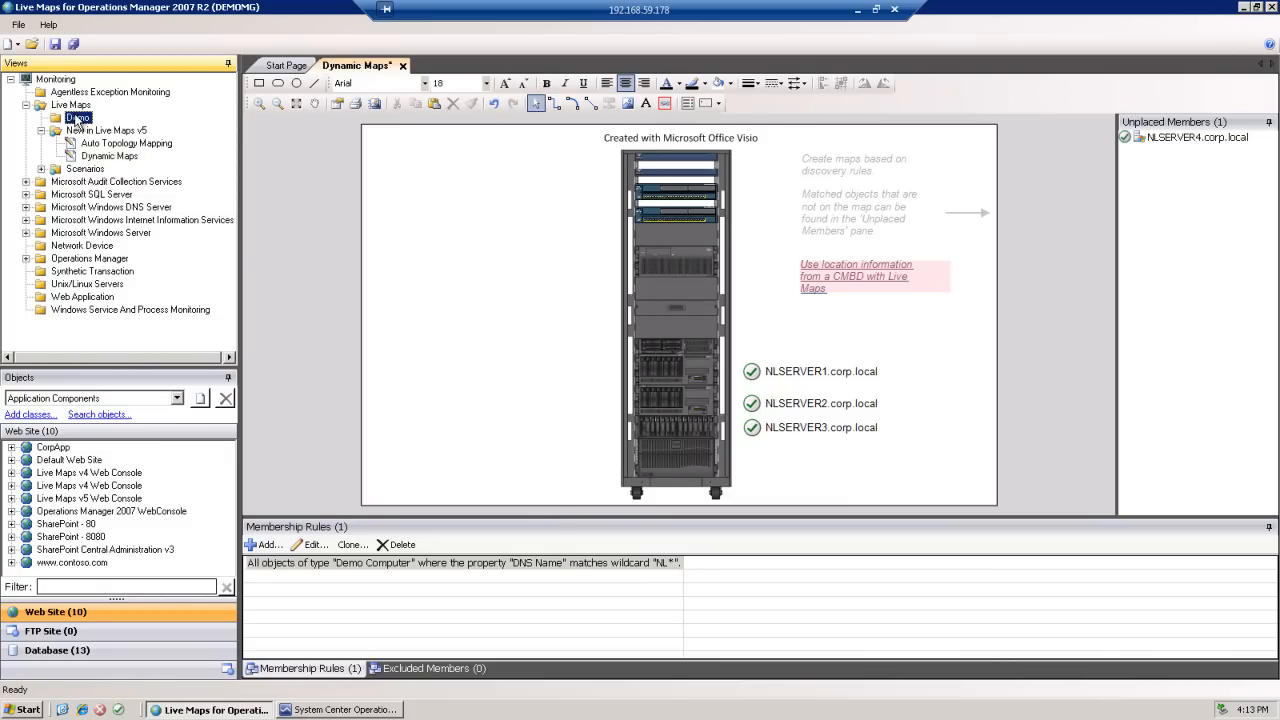
pyautogui.rightClick(76, 118)
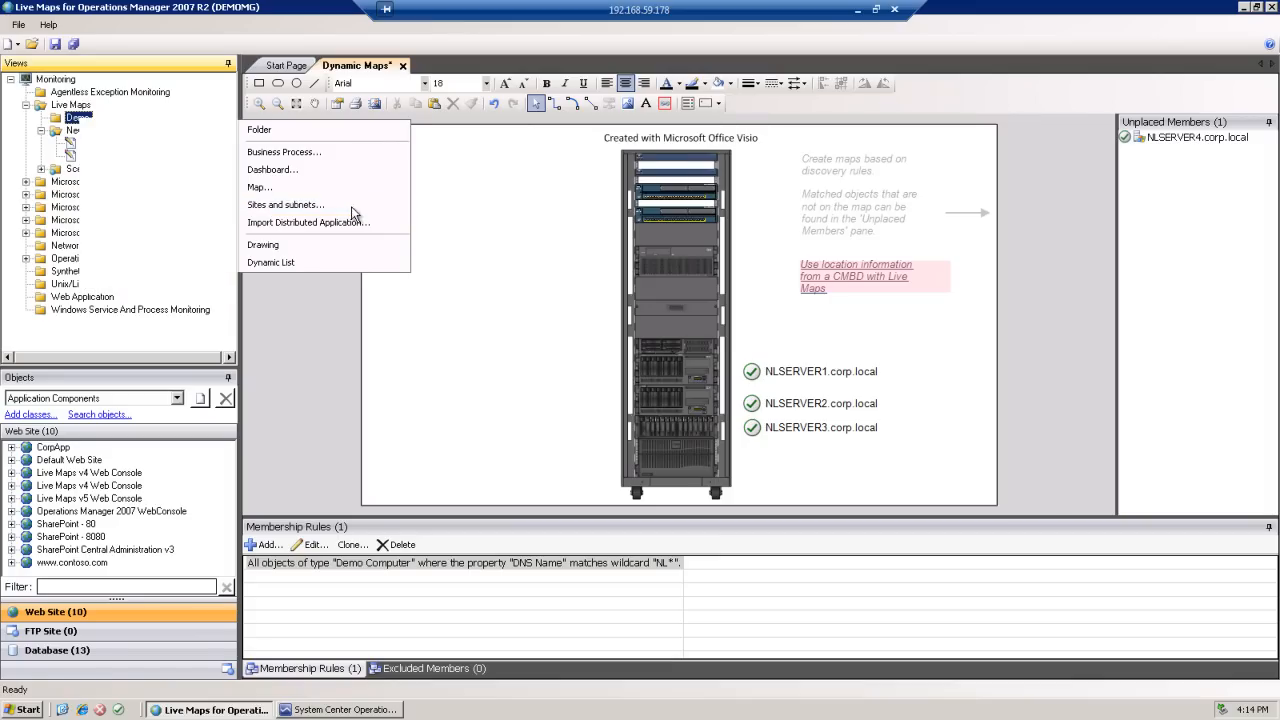
# Start the Sites and Subnets wizard in Demo, importing all Active Directory sites
pyautogui.click(284, 204)
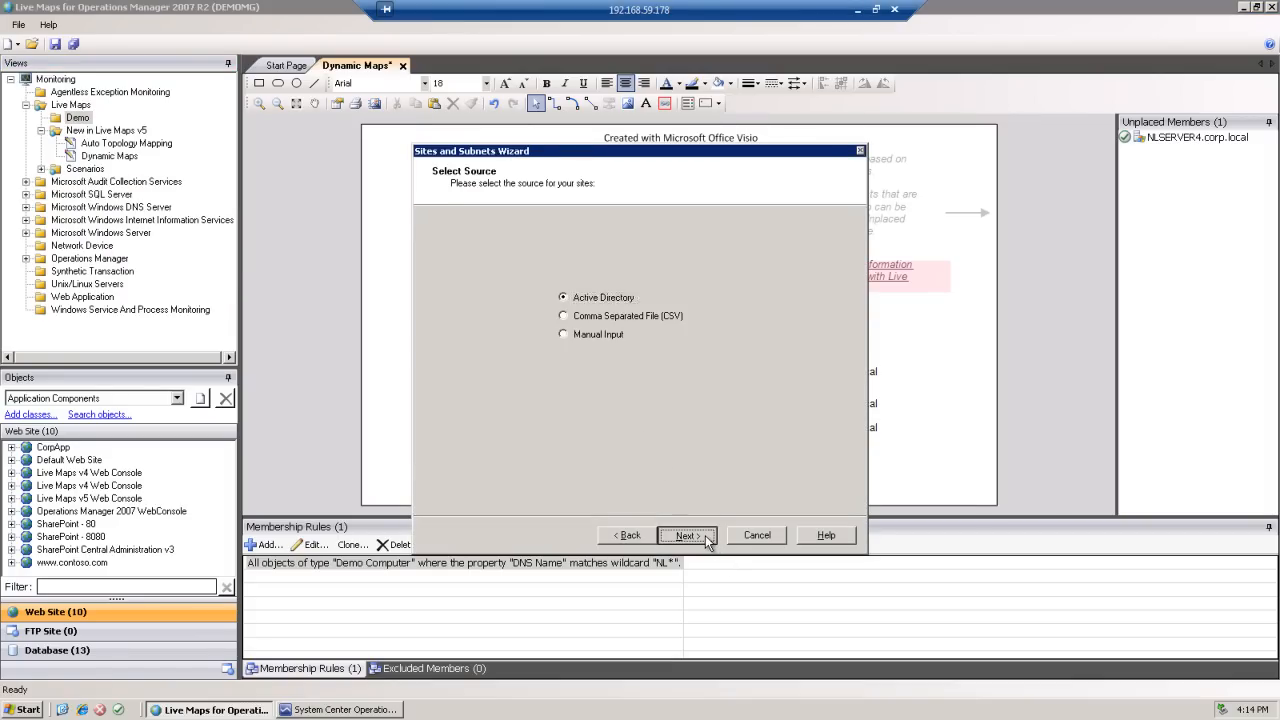
pyautogui.click(686, 536)
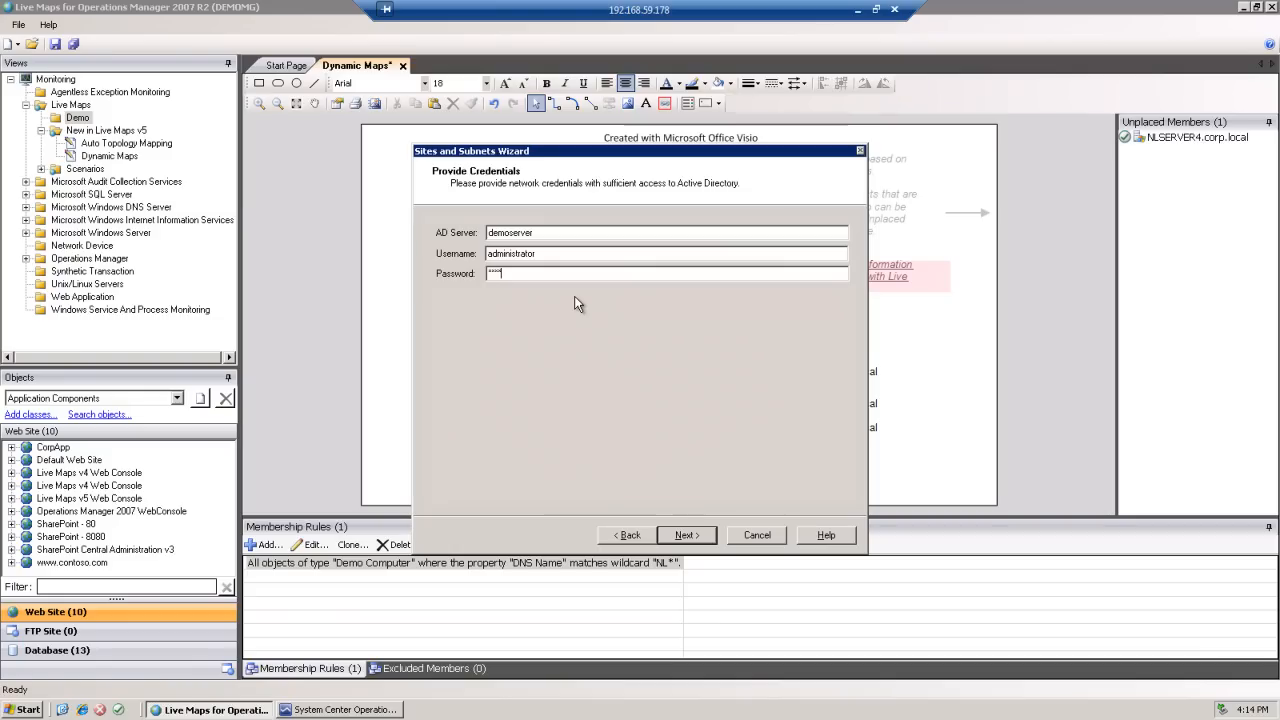
pyautogui.moveTo(688, 534)
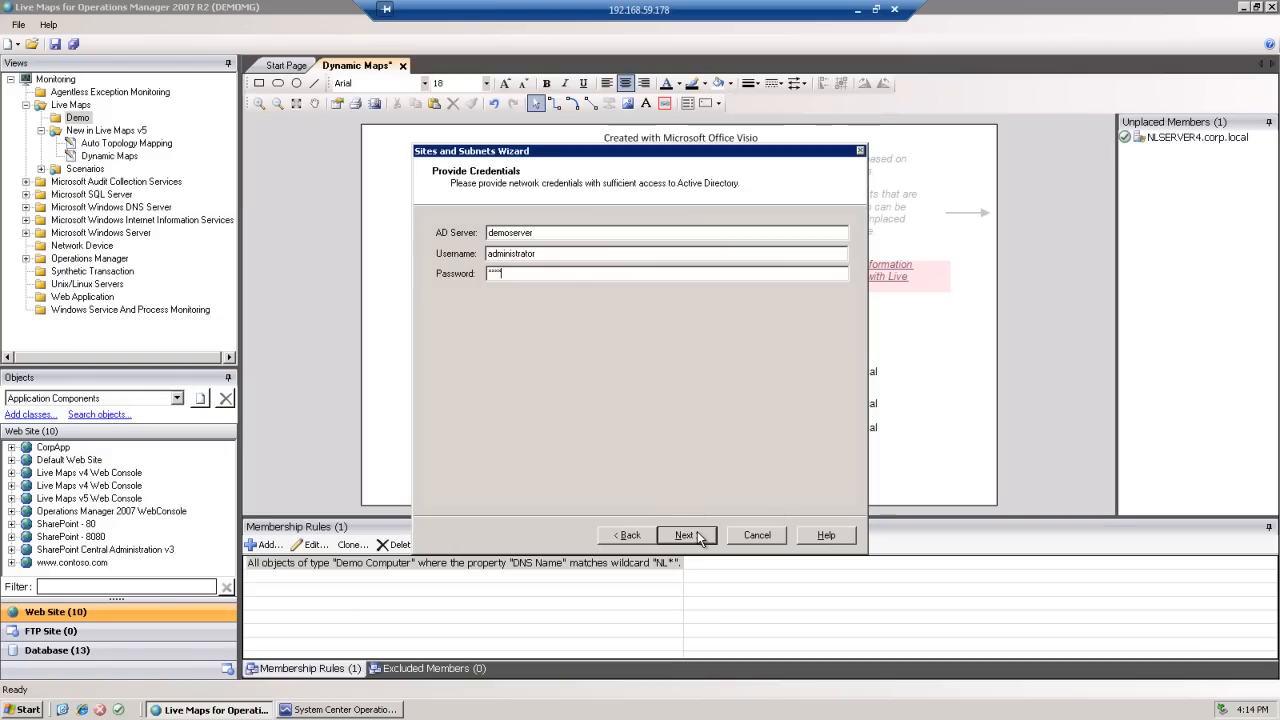
pyautogui.click(684, 536)
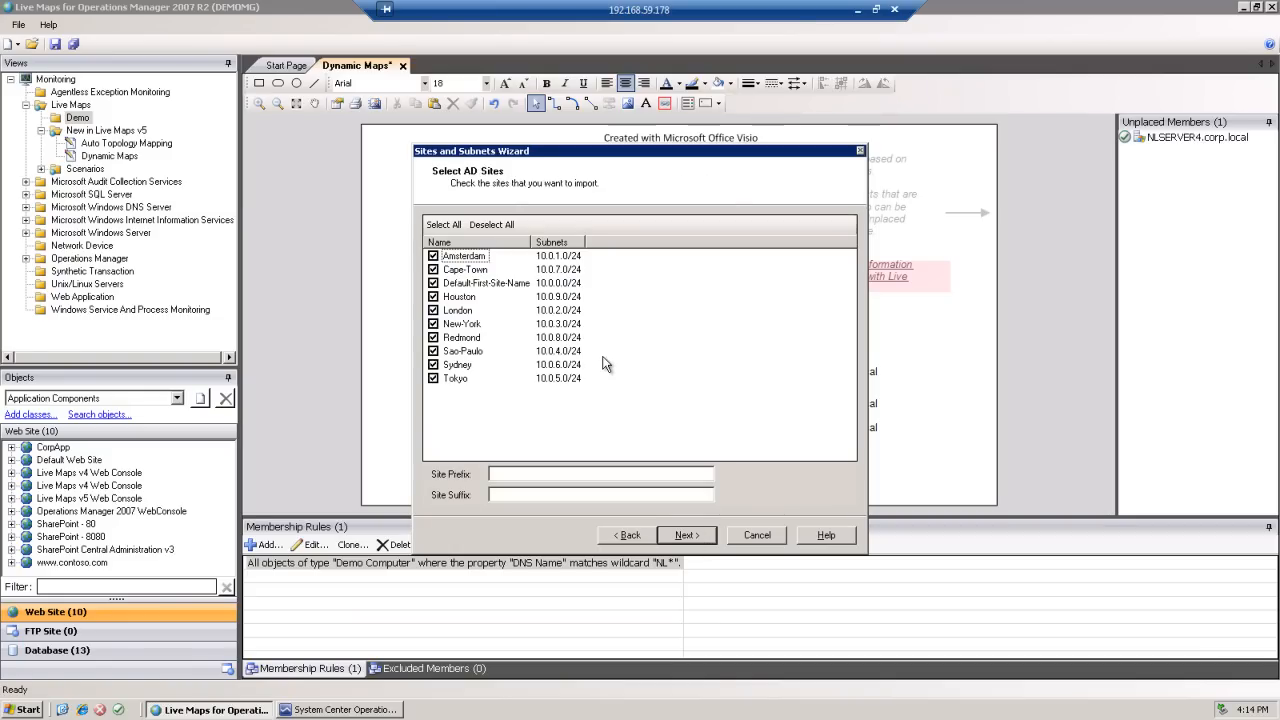
pyautogui.moveTo(472, 428)
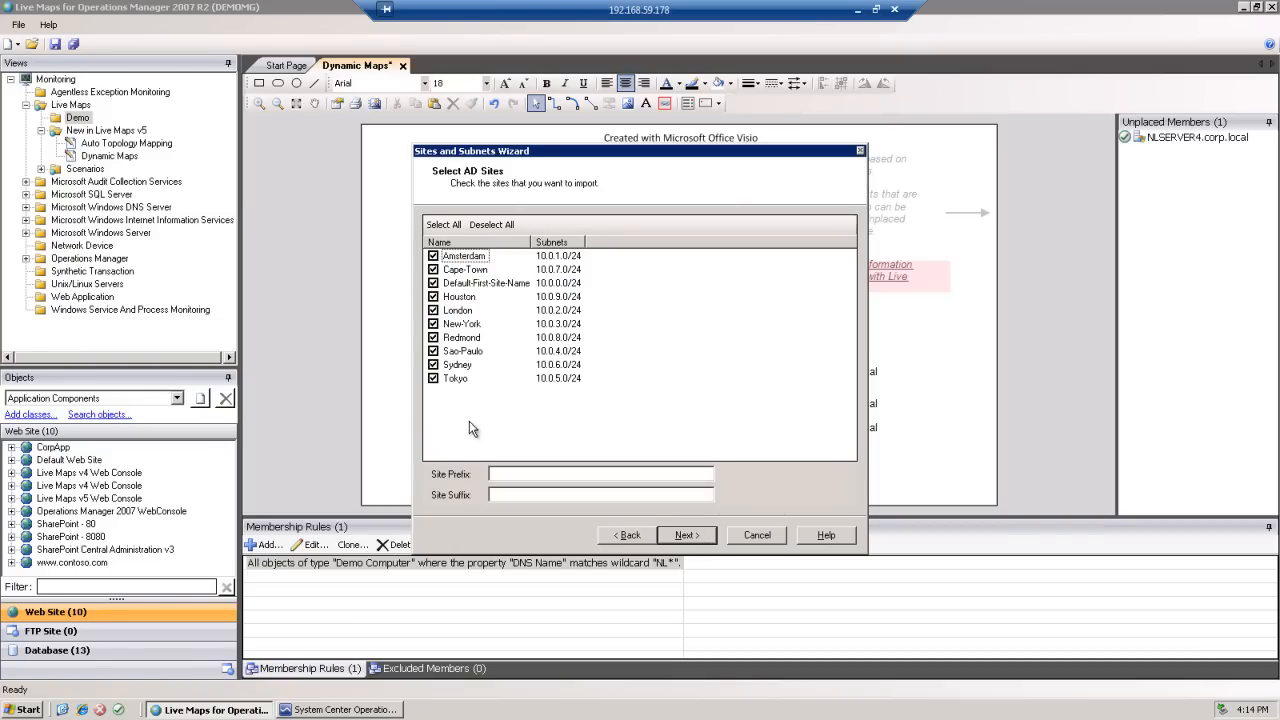
pyautogui.click(684, 536)
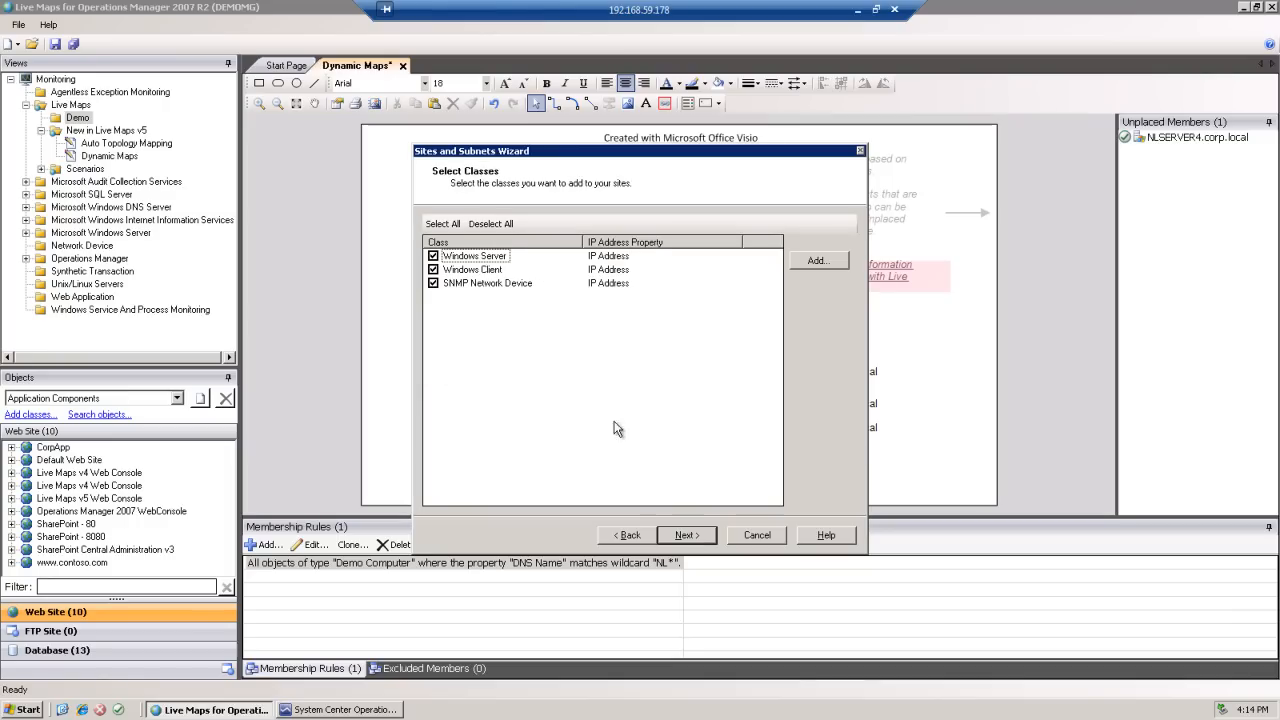
pyautogui.click(490, 224)
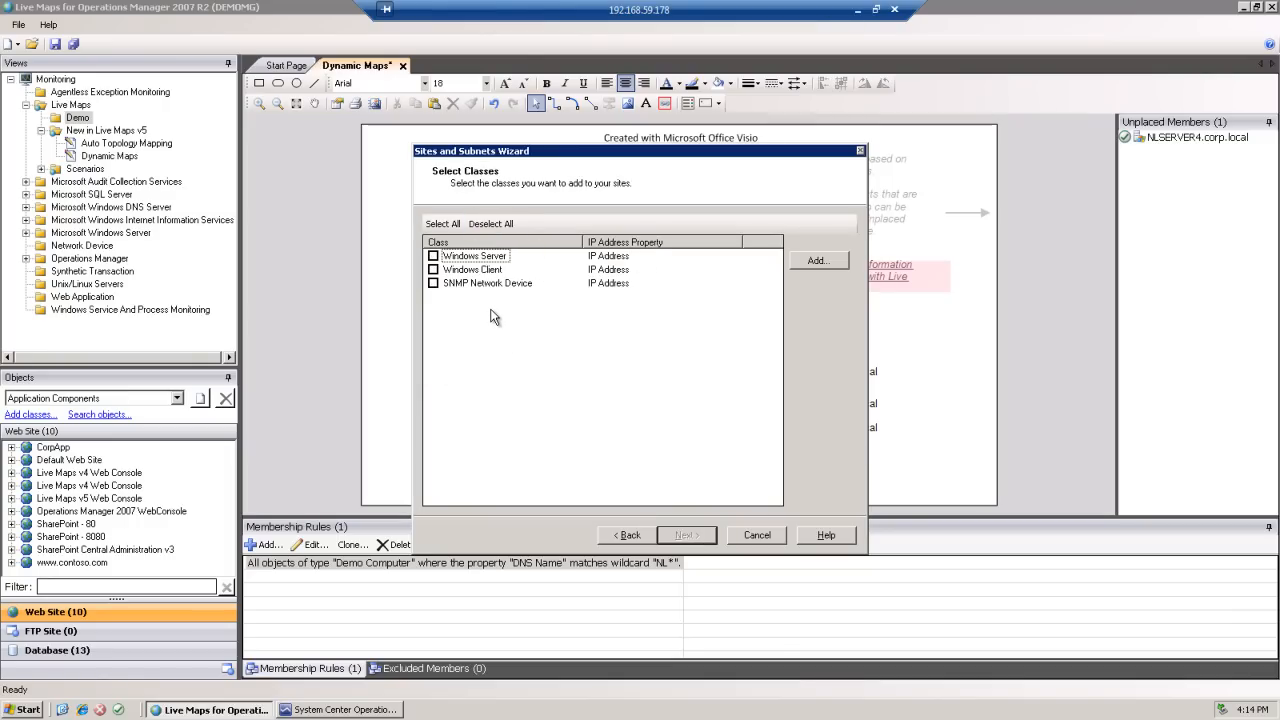
pyautogui.moveTo(772, 304)
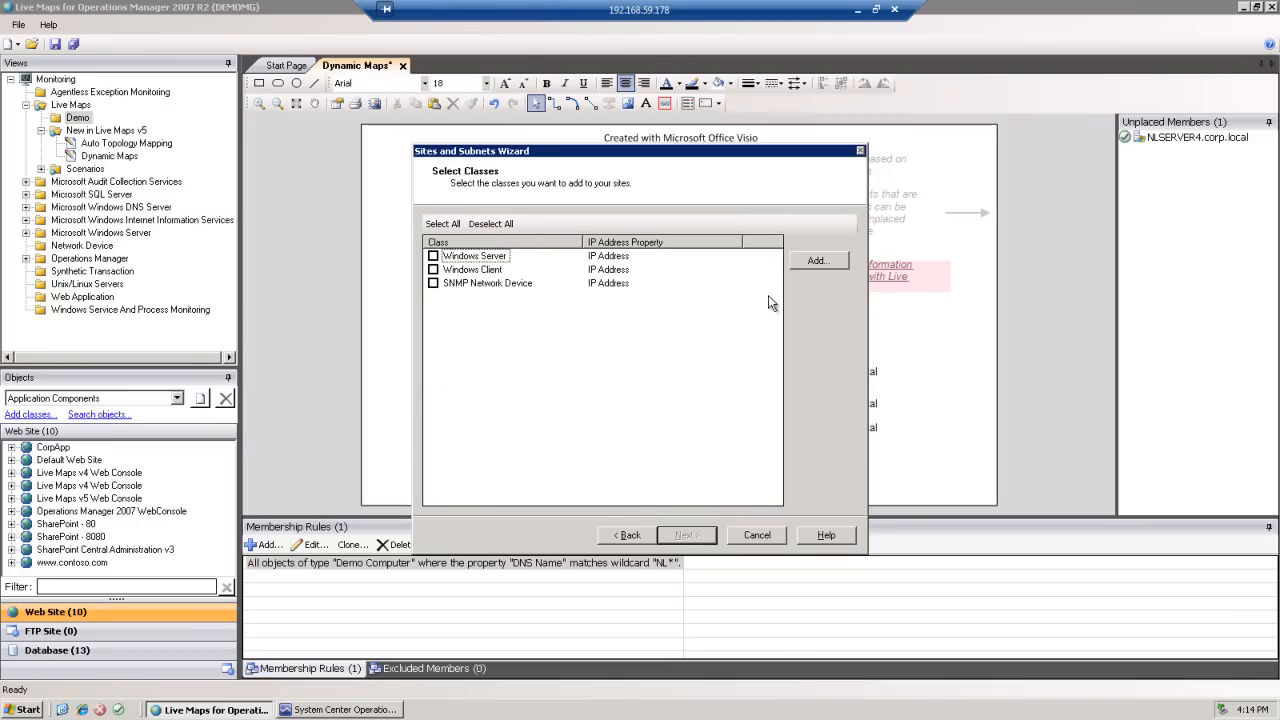
# Add the Demo Computer class with its IP Address property
pyautogui.click(816, 260)
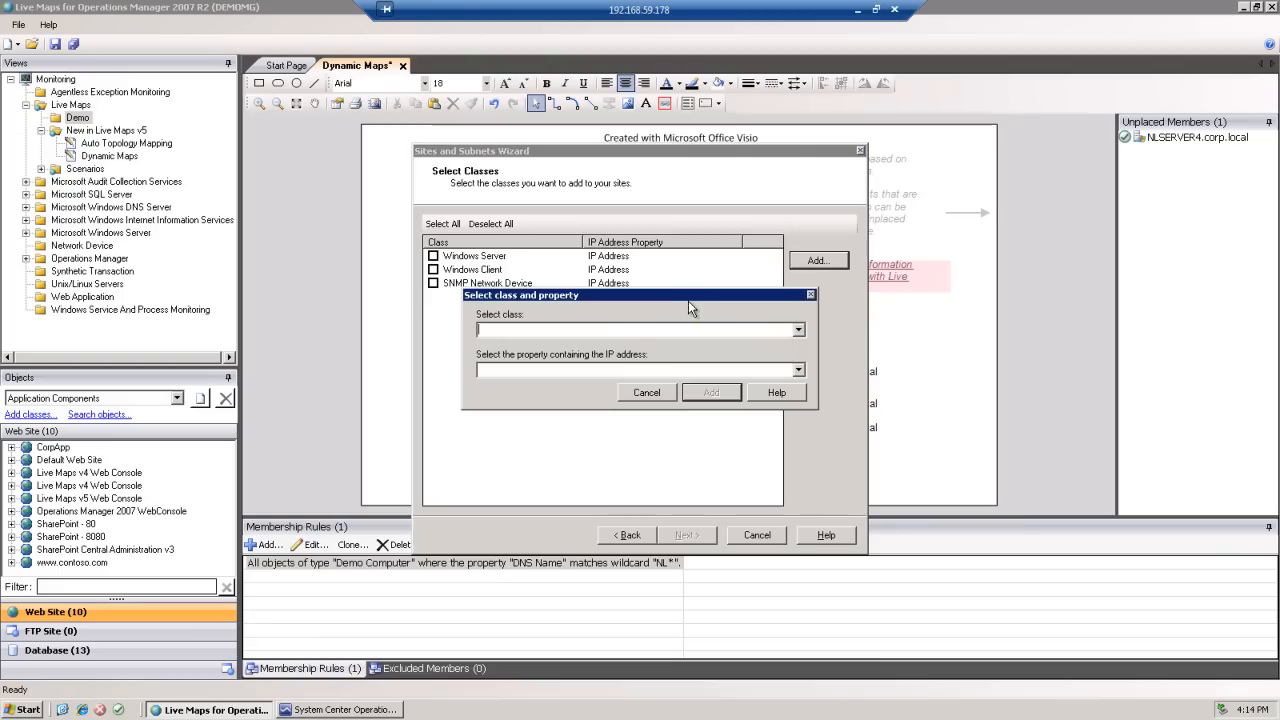
pyautogui.write('demo')
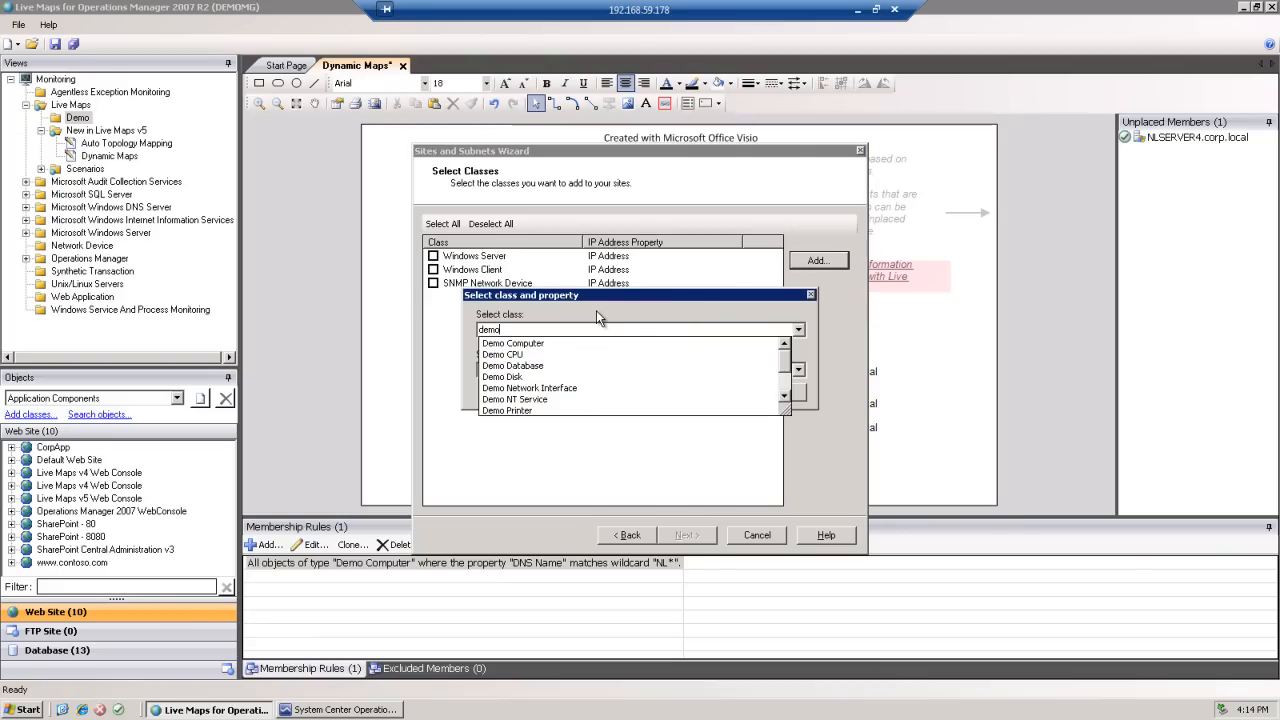
pyautogui.click(512, 344)
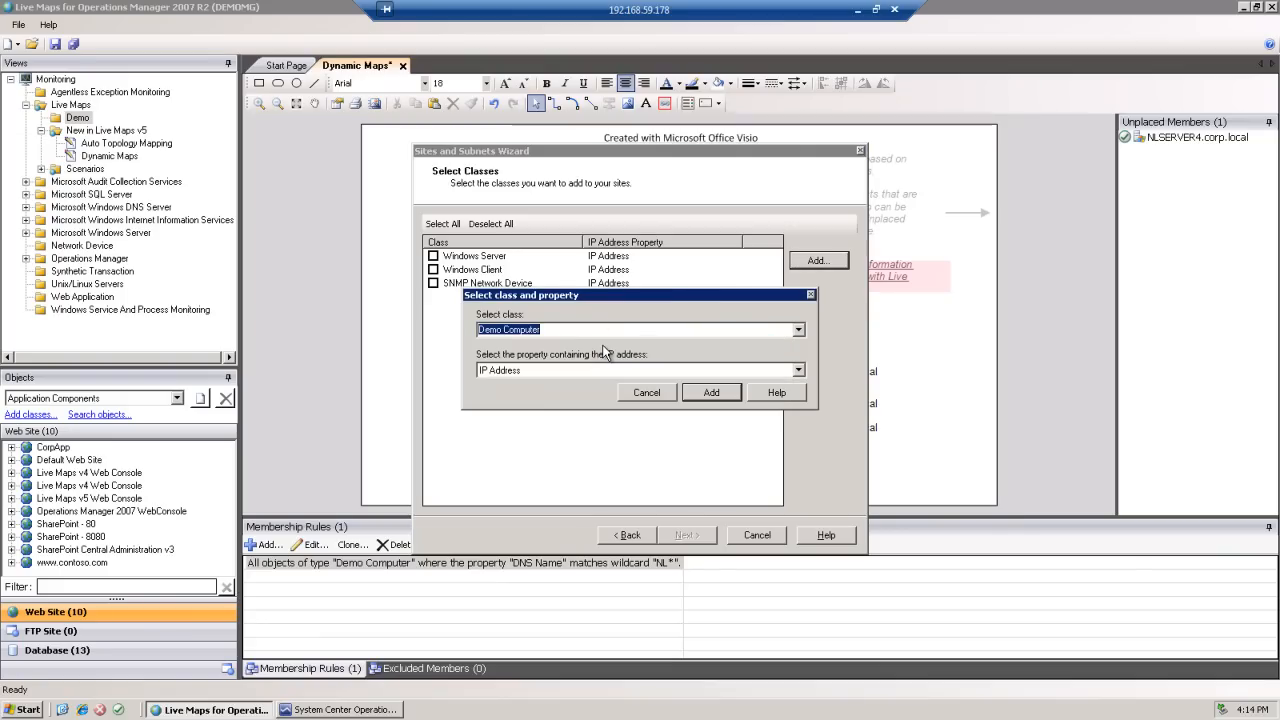
pyautogui.click(712, 392)
pyautogui.write('d')
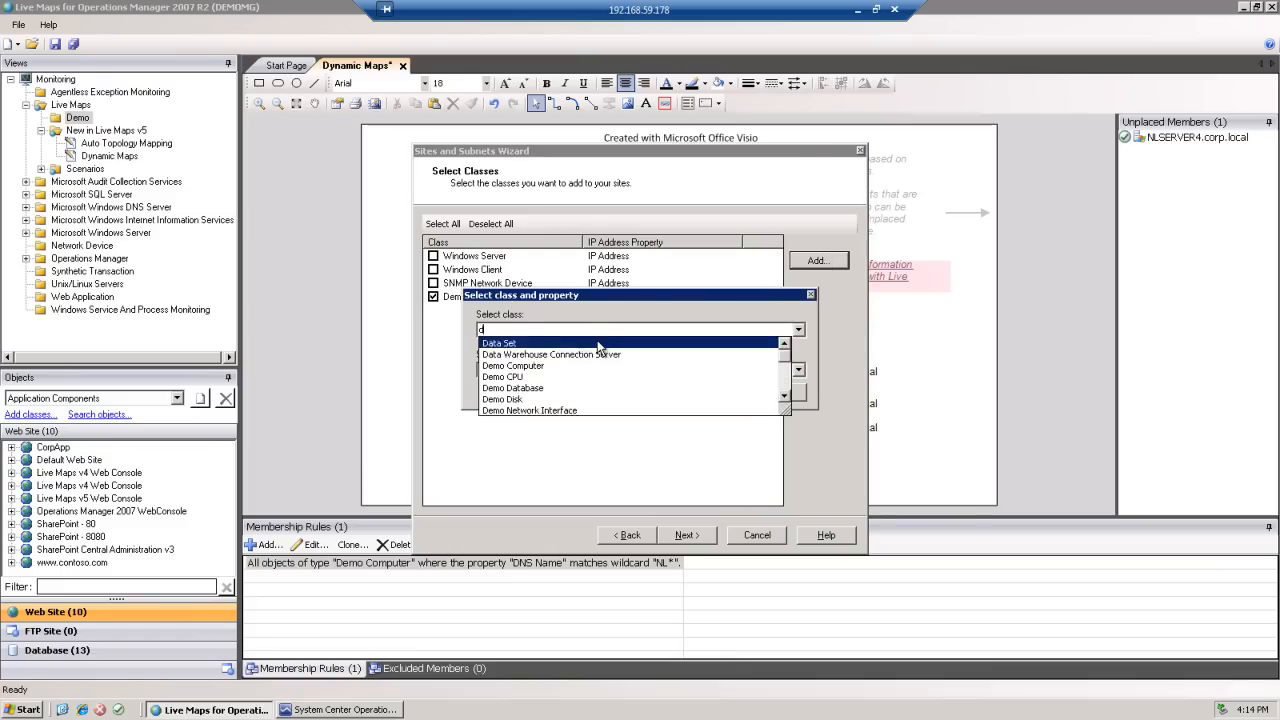
# Add the Demo Router and Demo Switch classes and proceed with the wizard
pyautogui.write('emo')
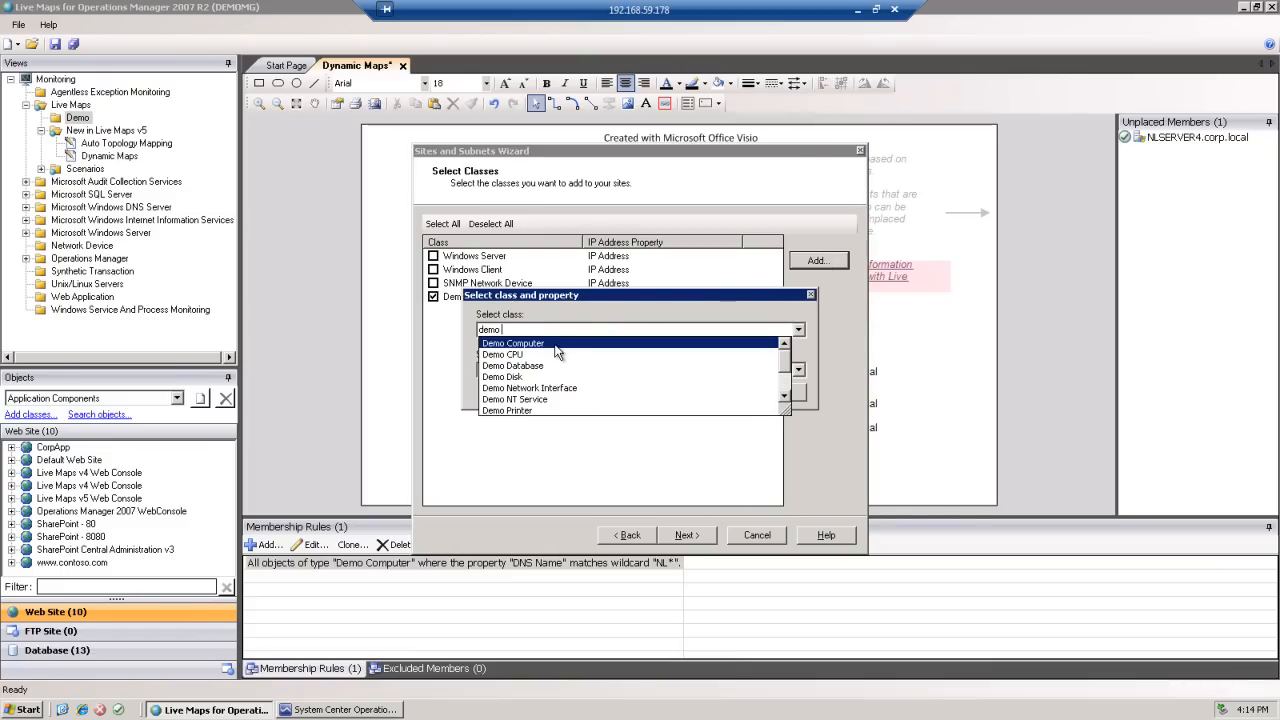
pyautogui.write('r')
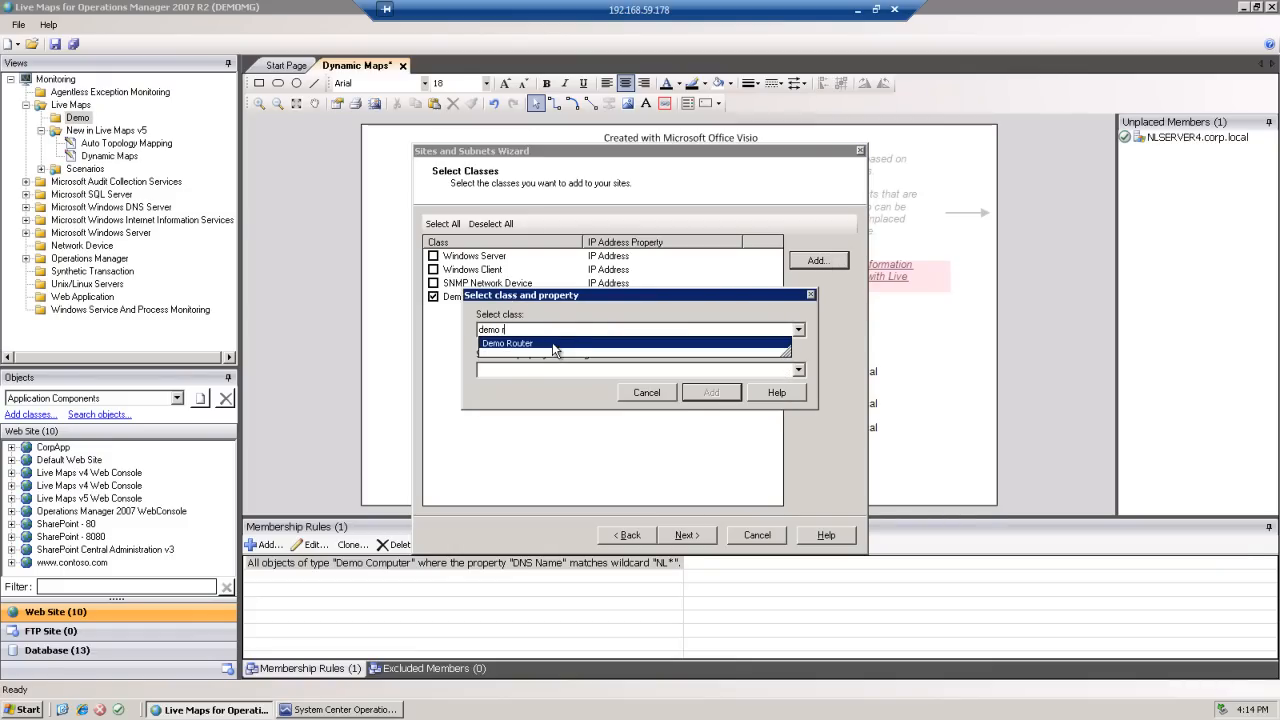
pyautogui.click(710, 392)
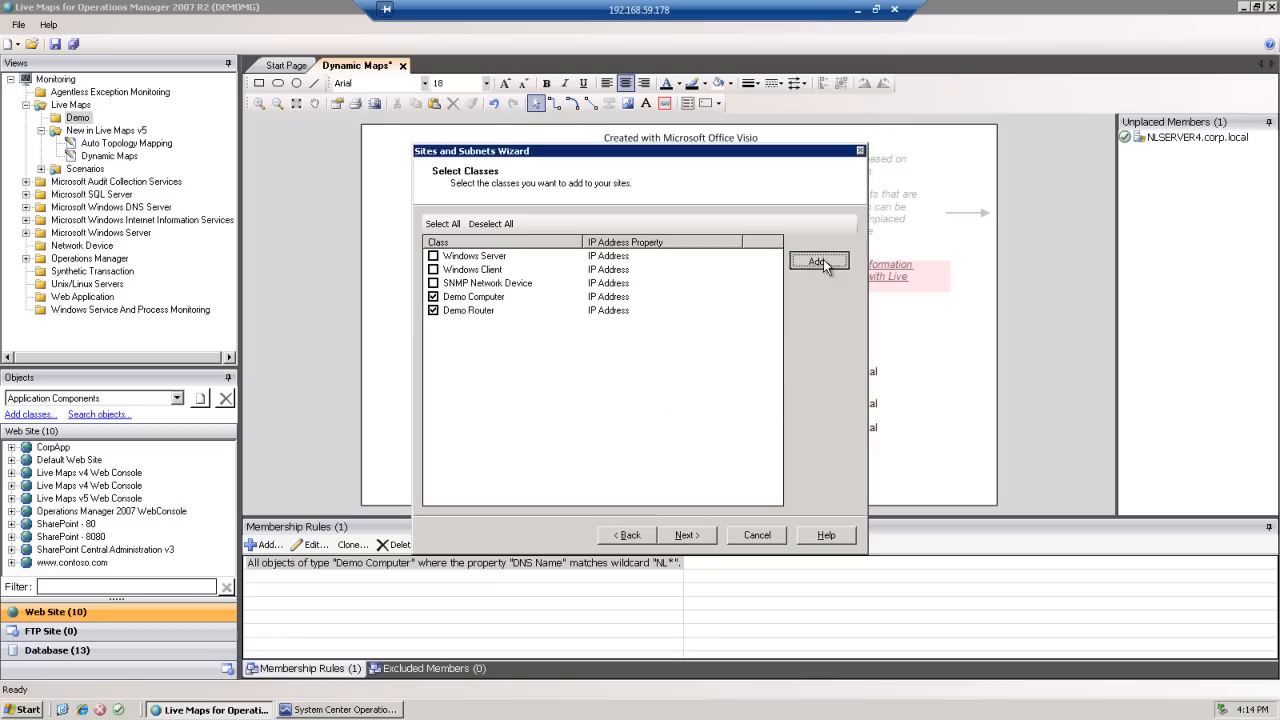
pyautogui.click(818, 260)
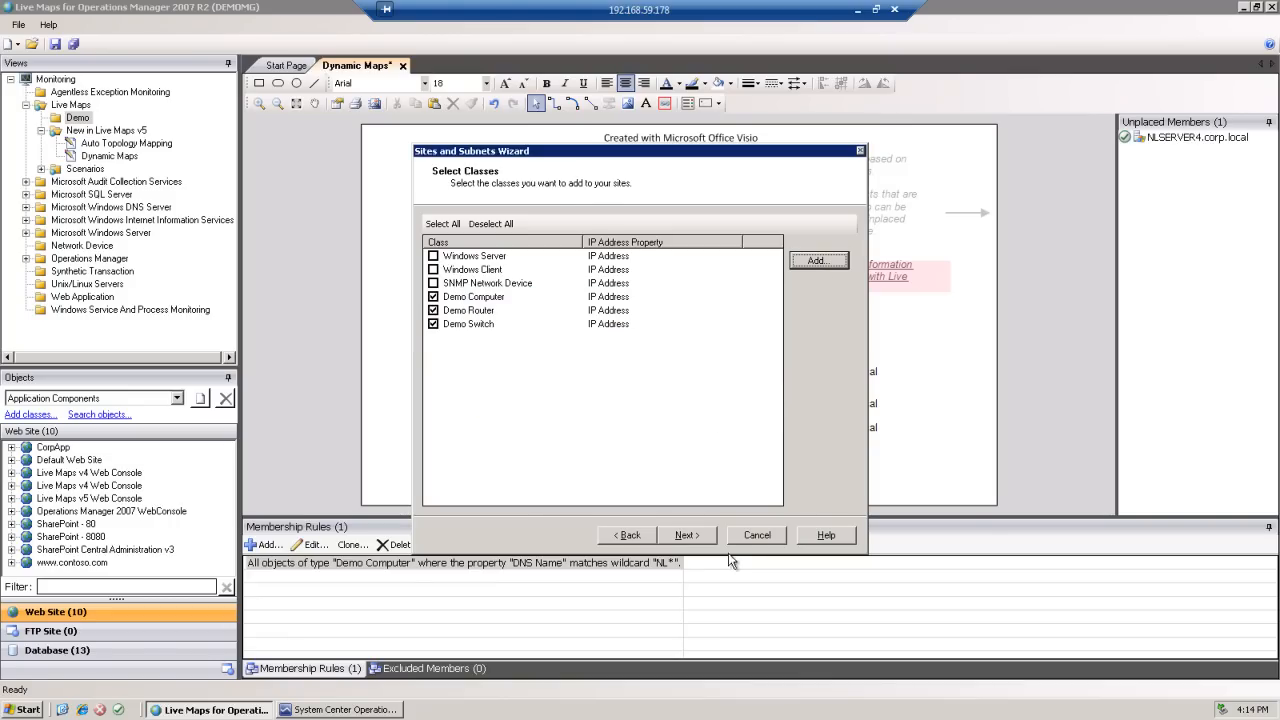
pyautogui.click(684, 536)
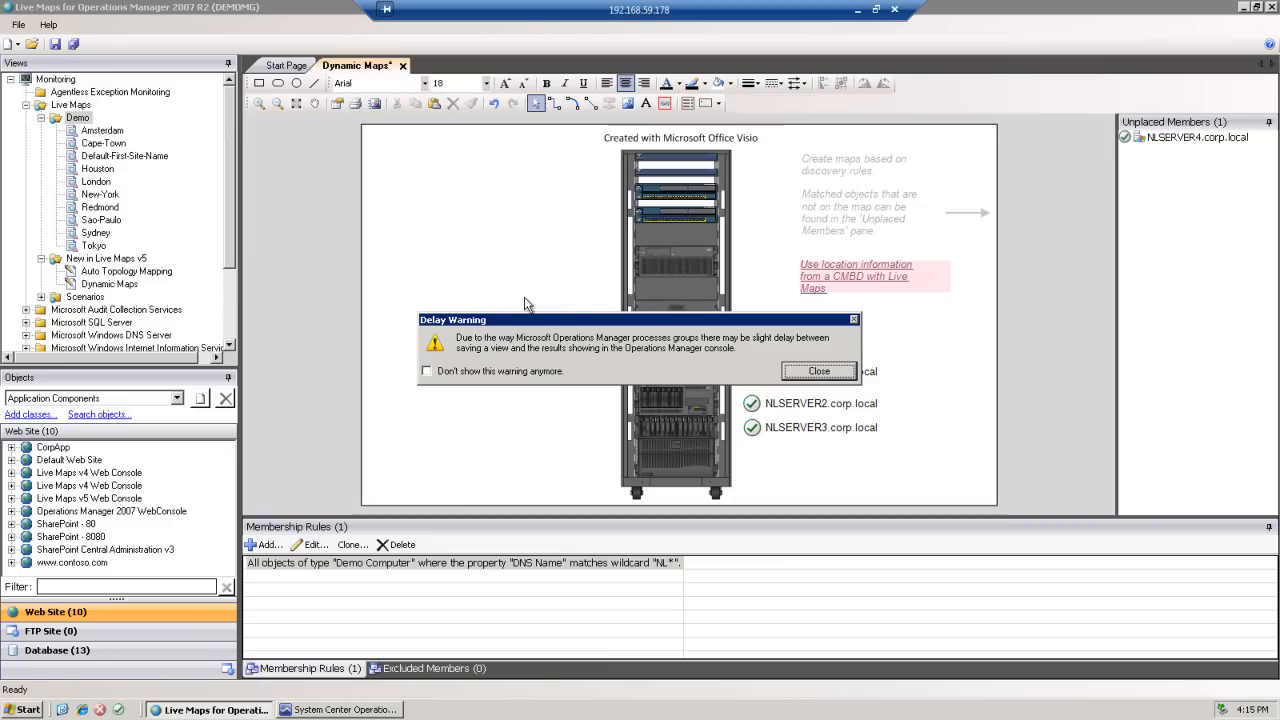
# Dismiss the processing delay warning after the site views are created
pyautogui.click(818, 370)
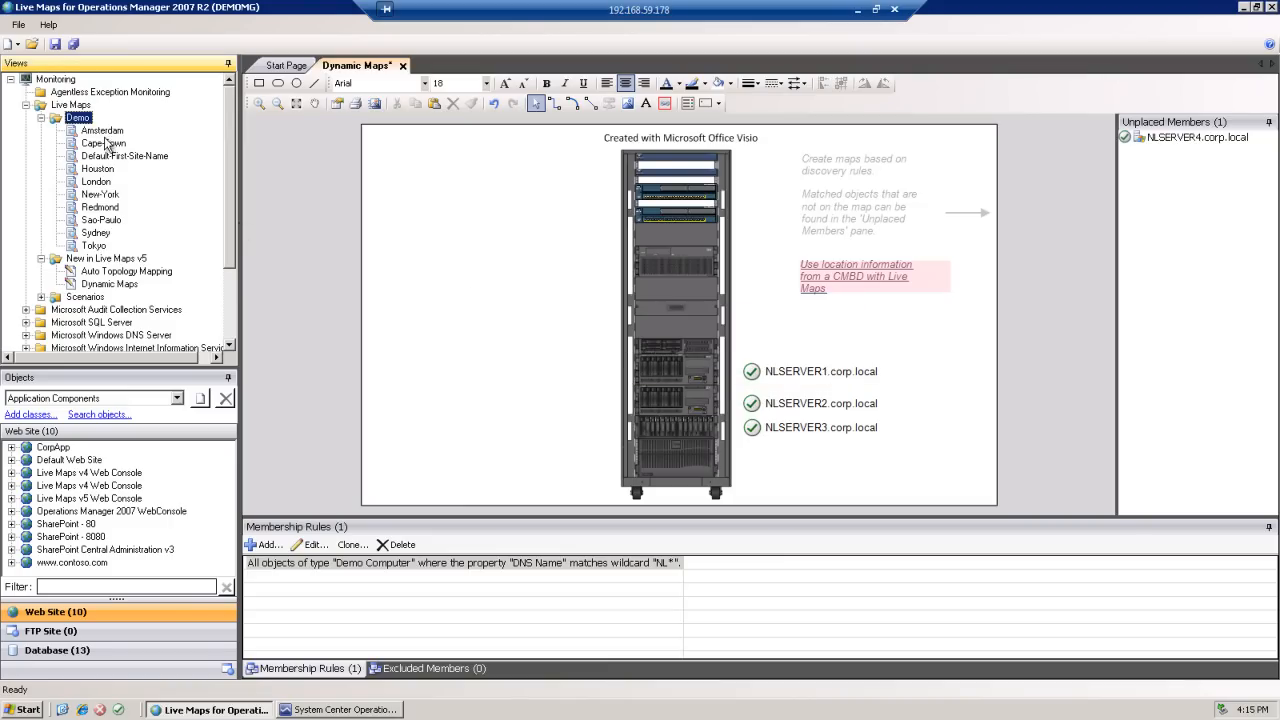
# Open the Amsterdam site view from the Demo folder
pyautogui.doubleClick(100, 130)
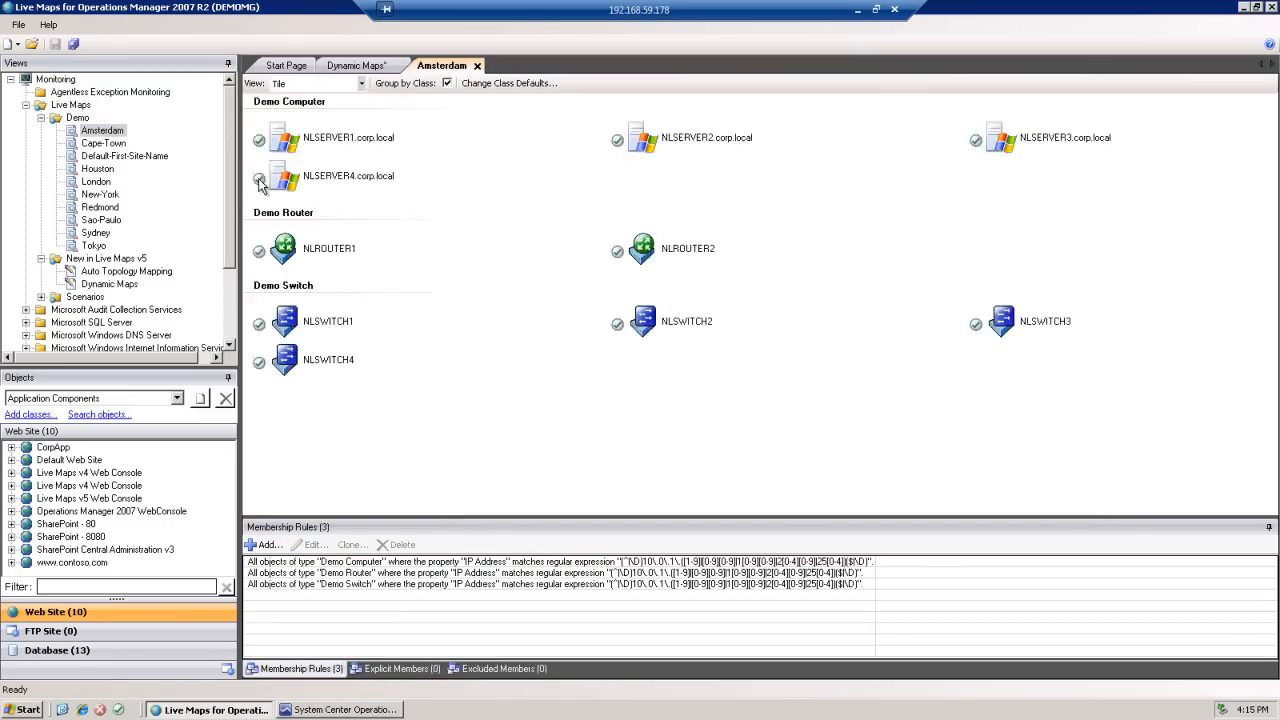
pyautogui.moveTo(284, 176)
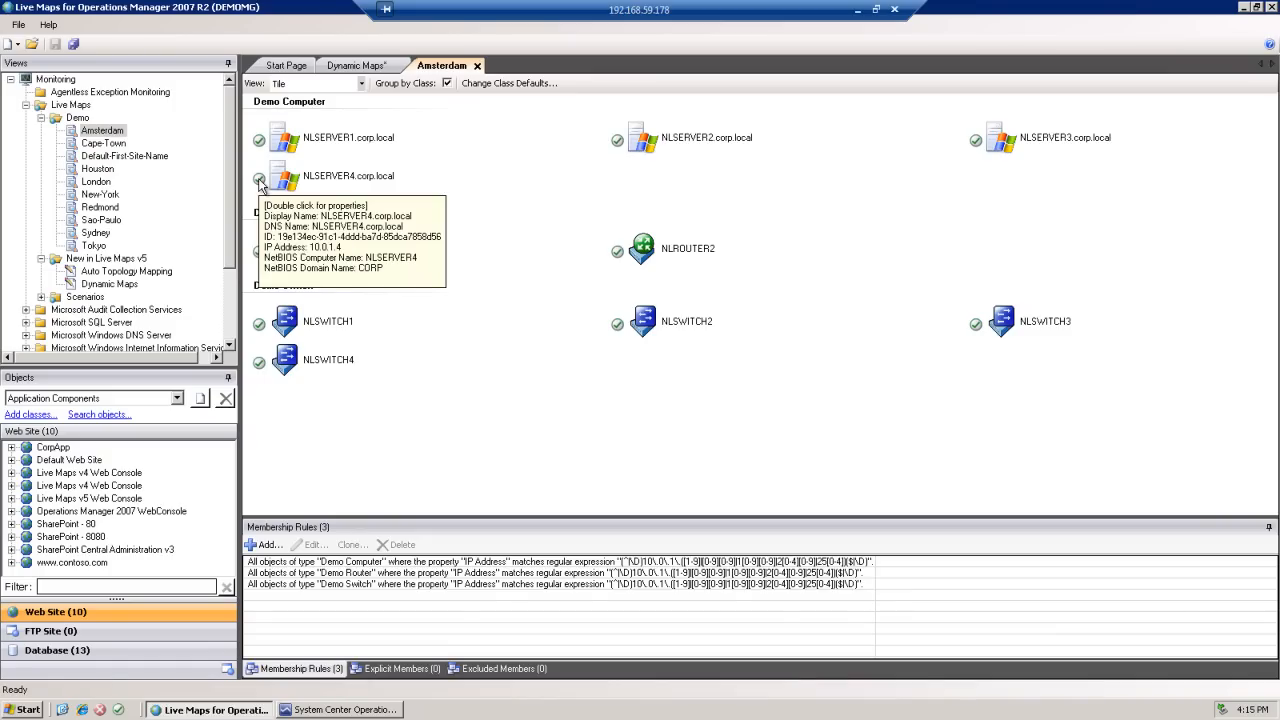
pyautogui.moveTo(750, 136)
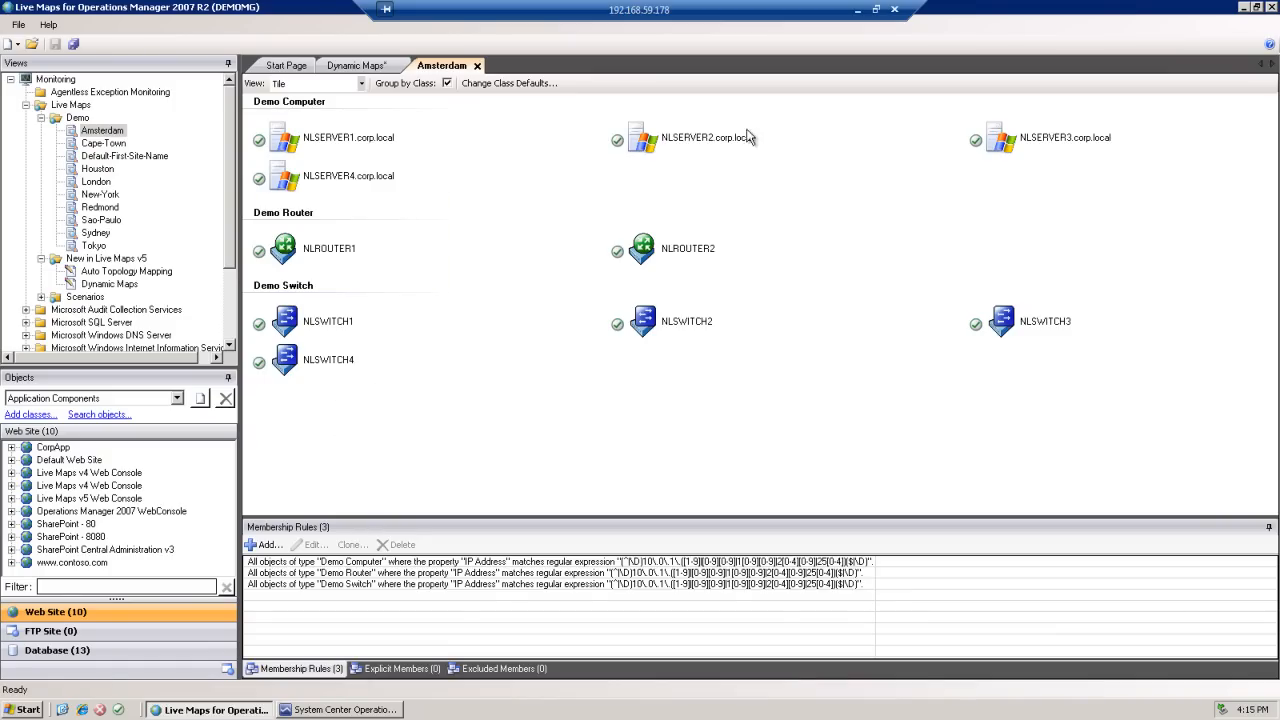
pyautogui.moveTo(614, 412)
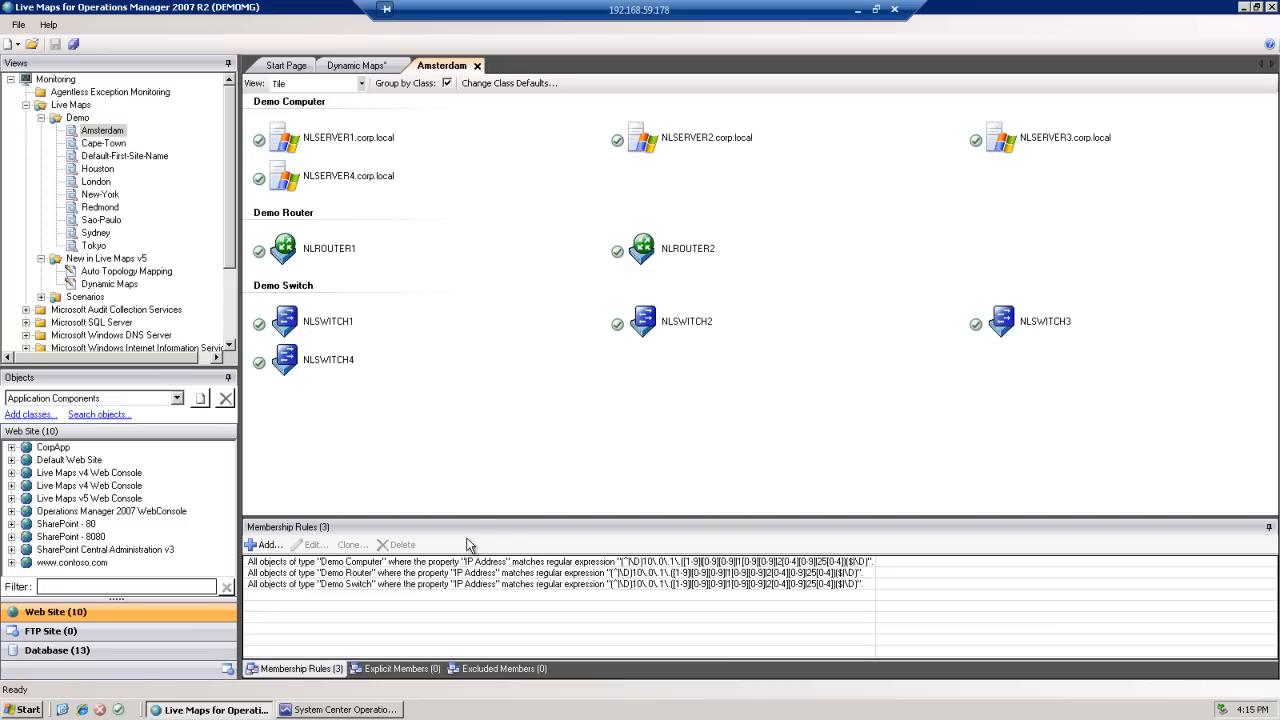
# Convert the Amsterdam view into a drawing map with all members unplaced
pyautogui.rightClick(100, 130)
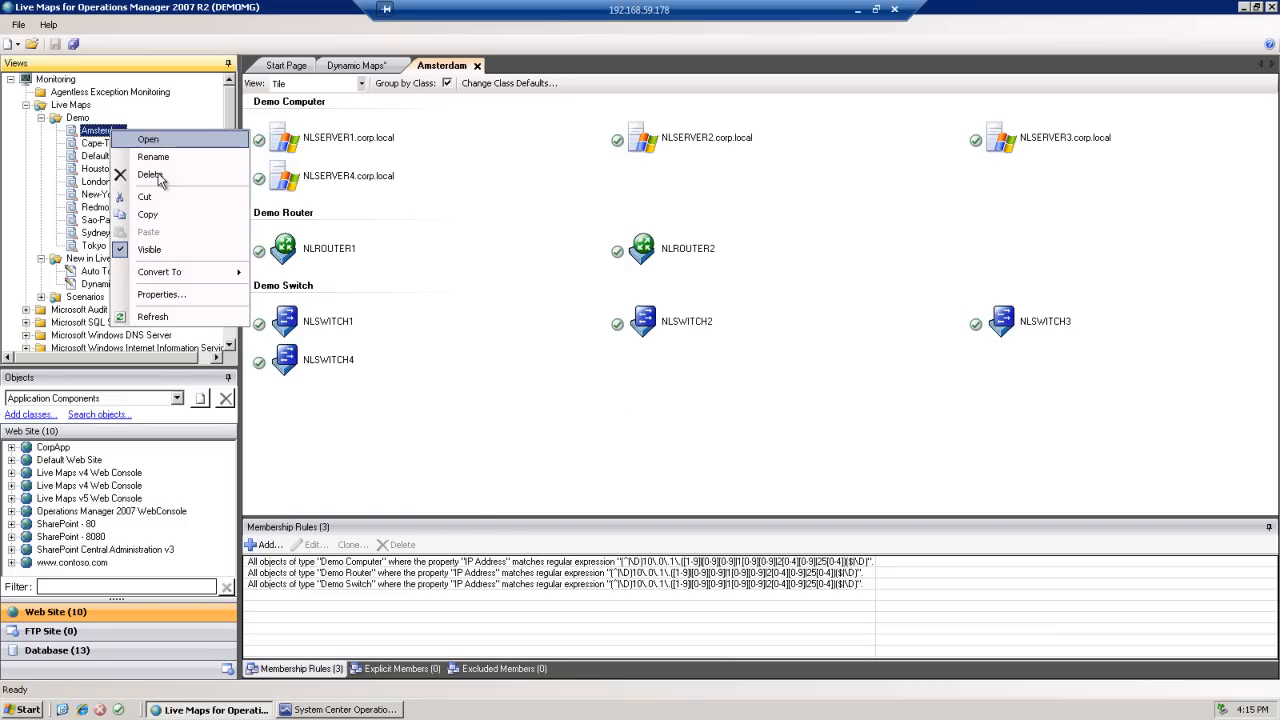
pyautogui.moveTo(160, 272)
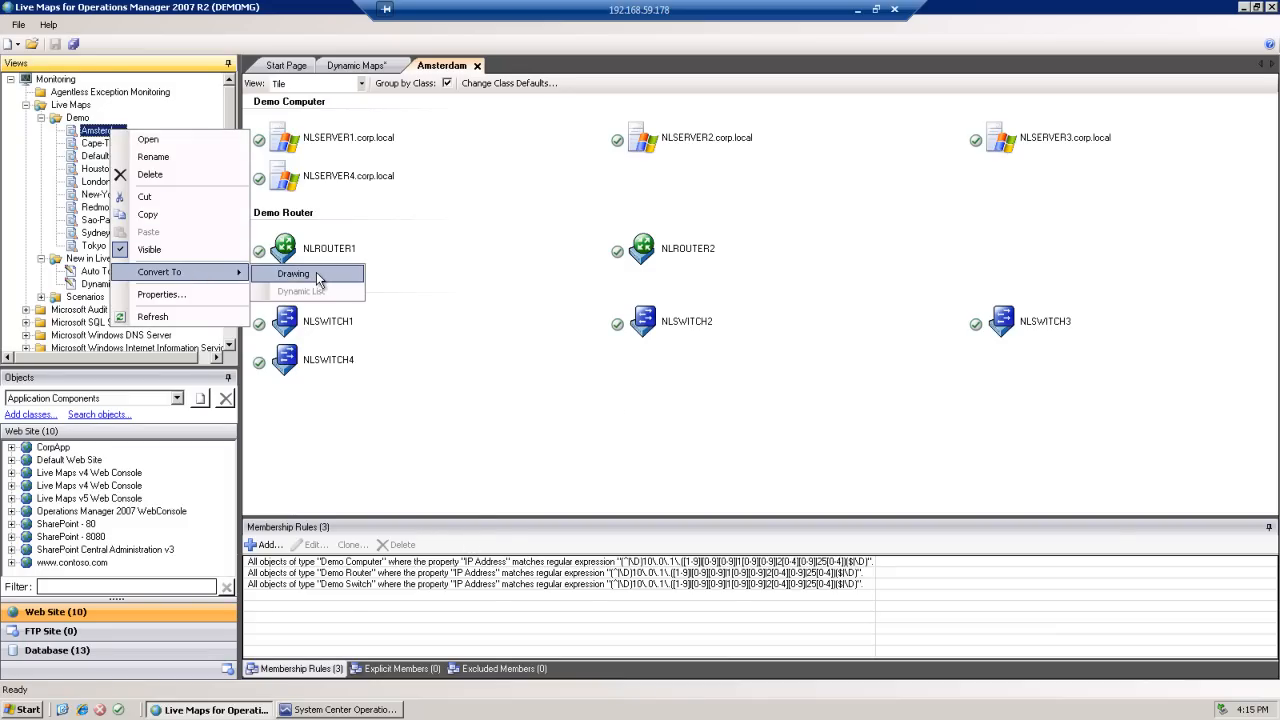
pyautogui.click(292, 272)
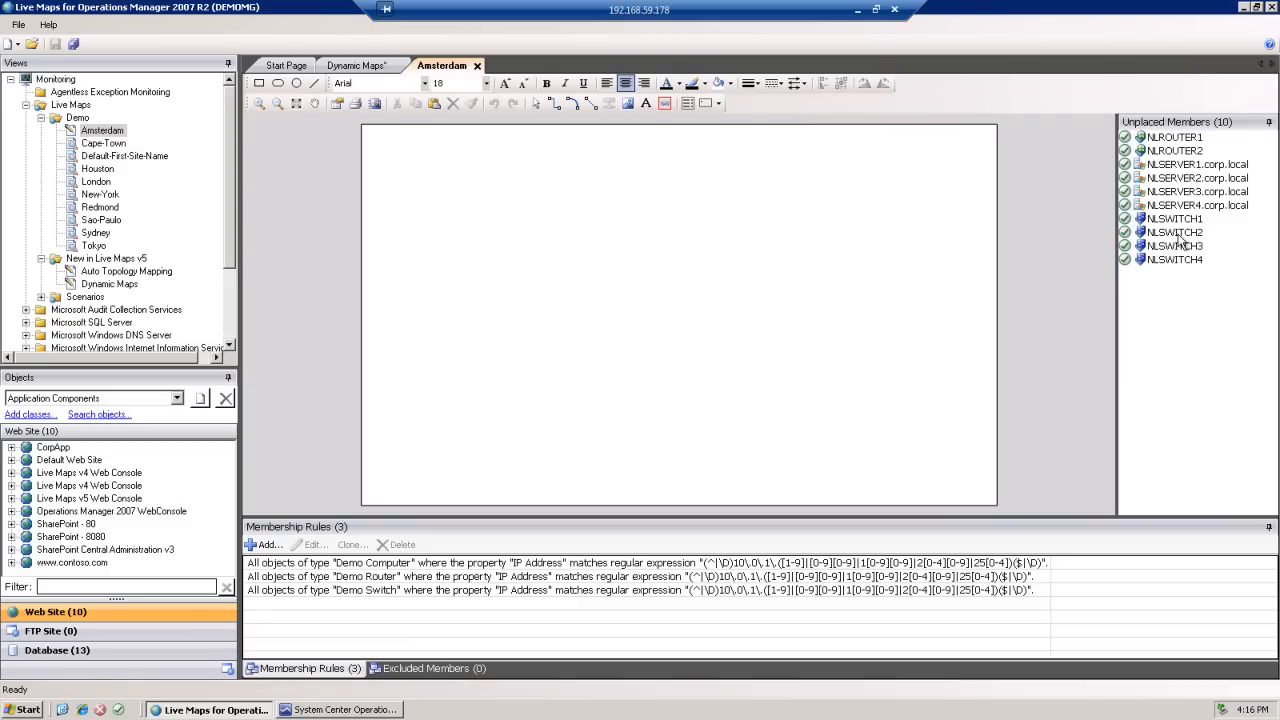
# Place NLROUTER1 in the upper left and NLROUTER2 to its right on the map
pyautogui.click(1176, 136)
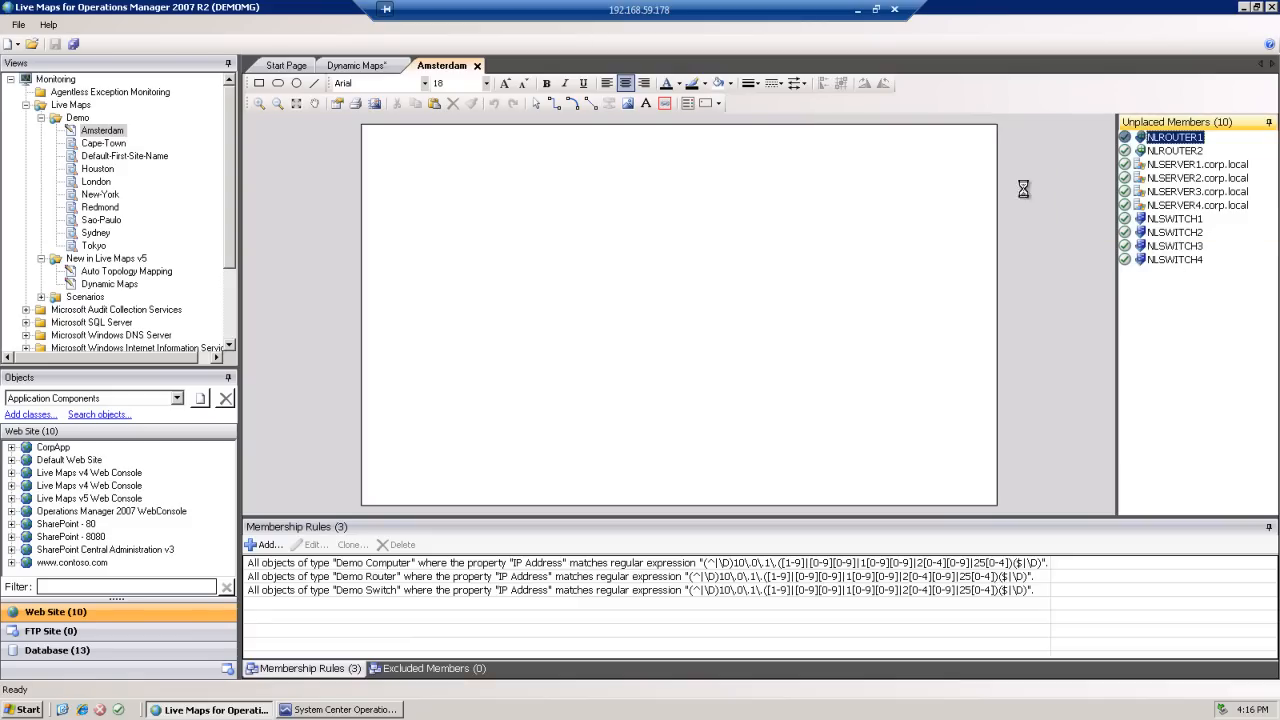
pyautogui.moveTo(1176, 136); pyautogui.dragTo(512, 210)
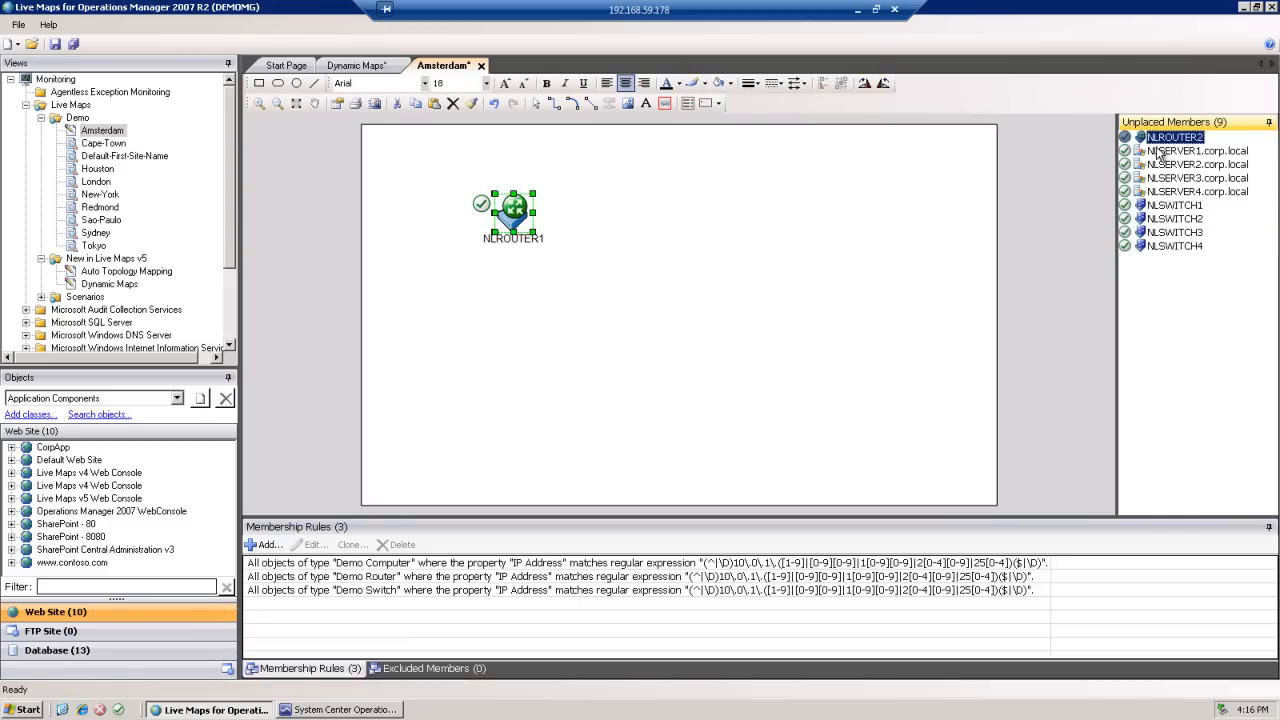
pyautogui.moveTo(1176, 136); pyautogui.dragTo(720, 210)
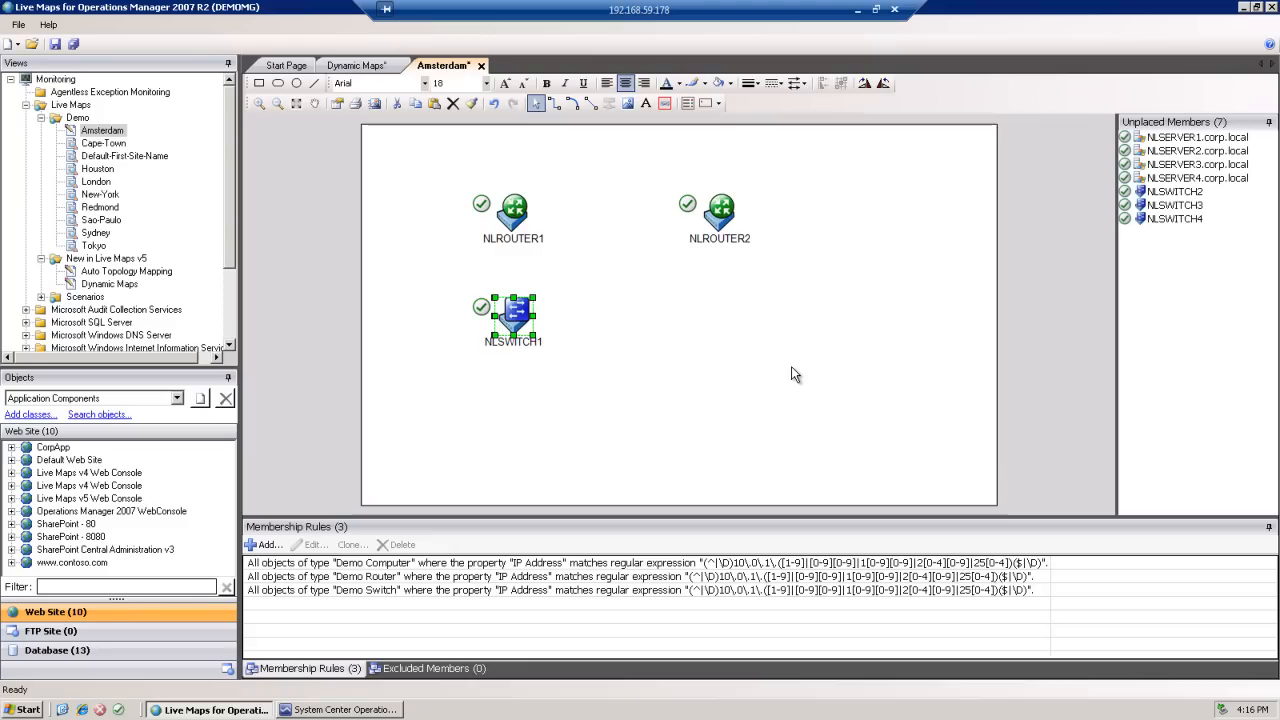
pyautogui.moveTo(988, 280)
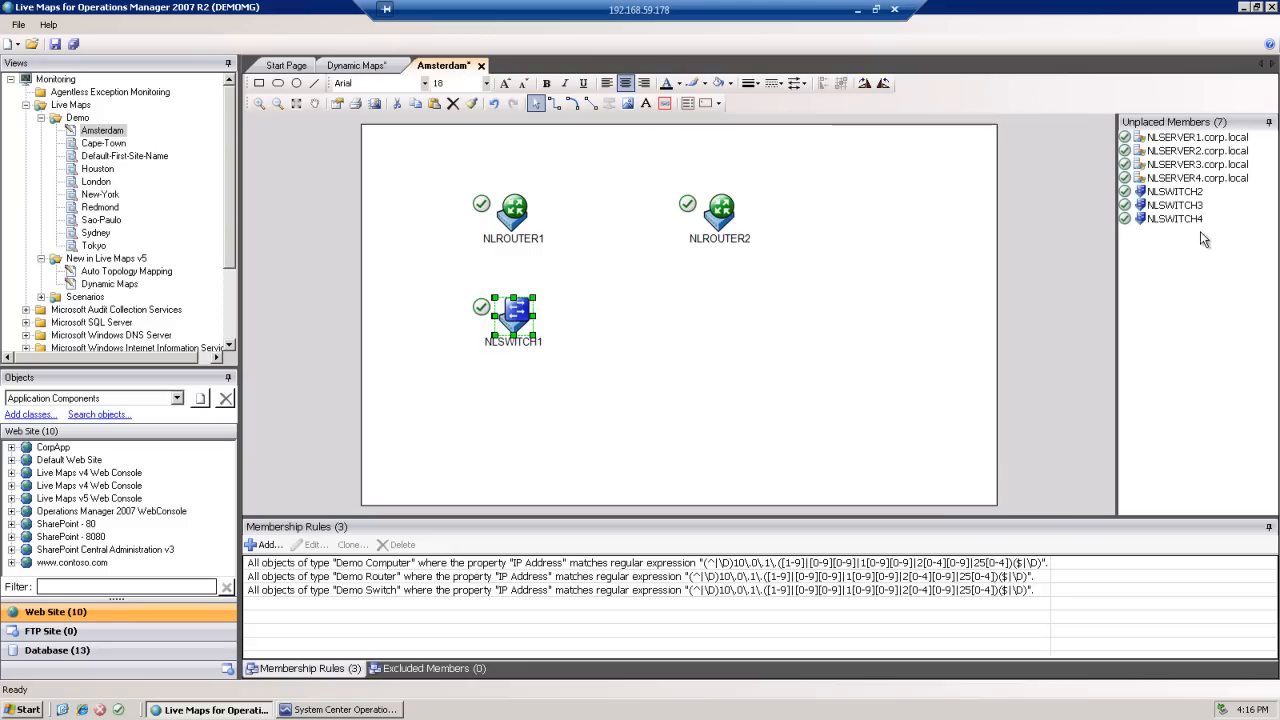
pyautogui.moveTo(616, 434)
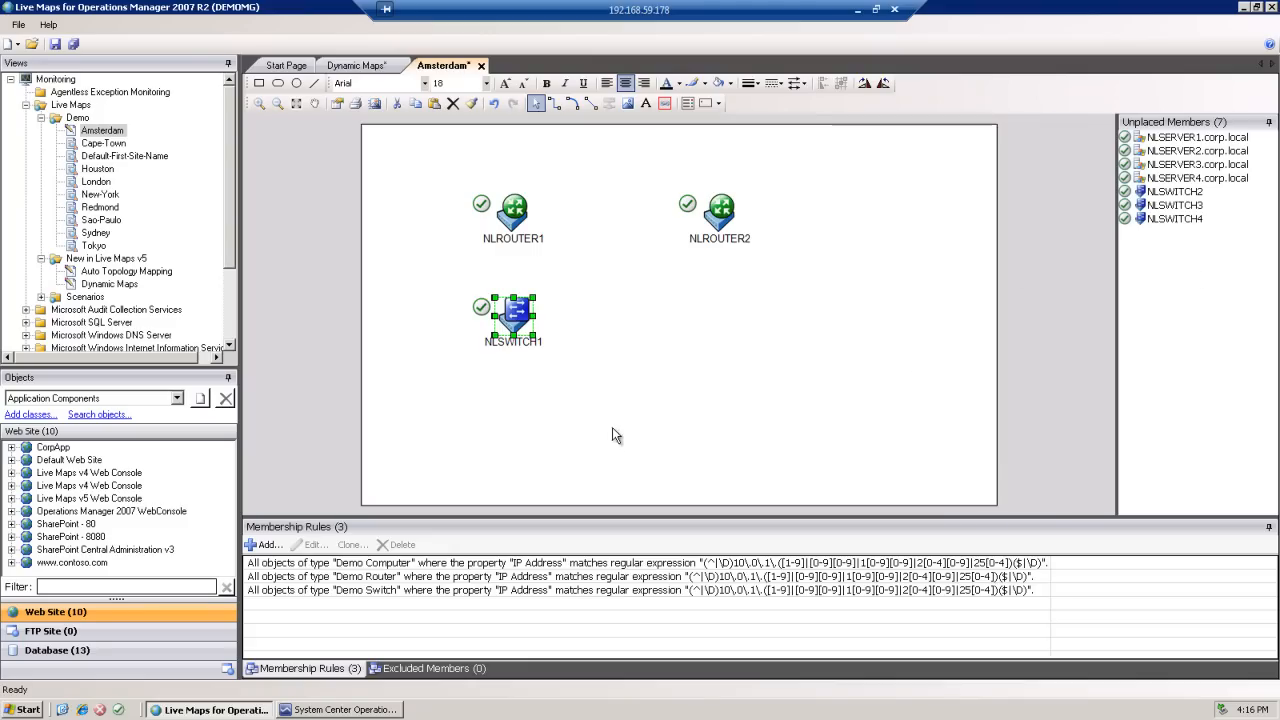